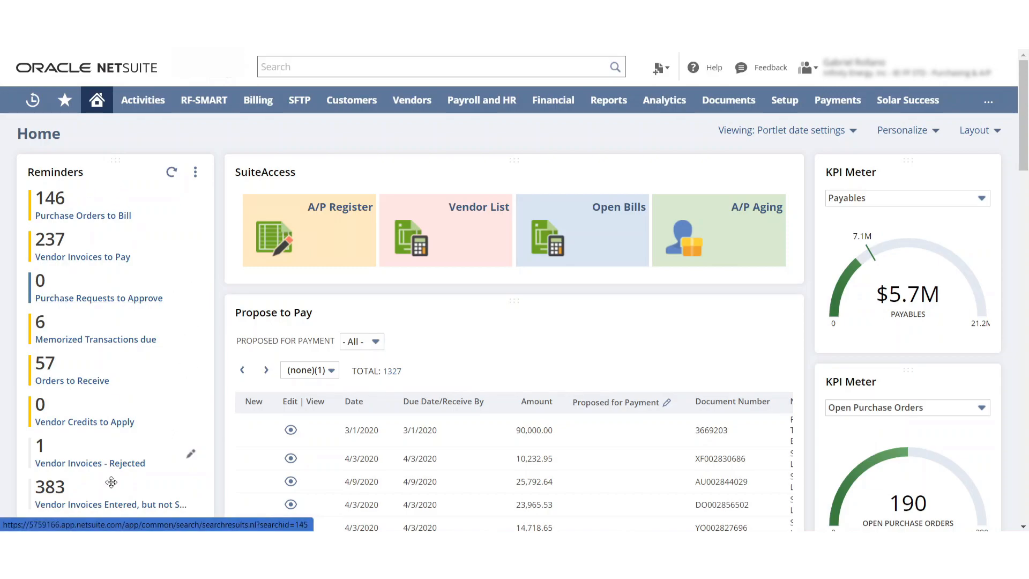
Open the 381 Vendor Invoices Entered, but not Submitted and sort by date, newest first
{"action": "scroll", "scroll_direction": "down", "scroll_amount": 3}
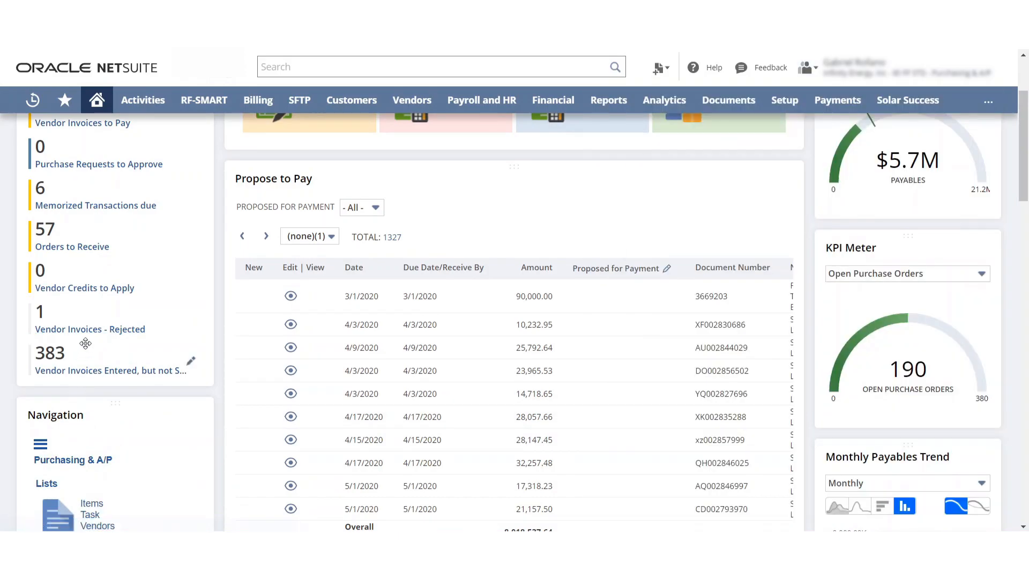
{"action": "mouse_move", "coordinate": [99, 329]}
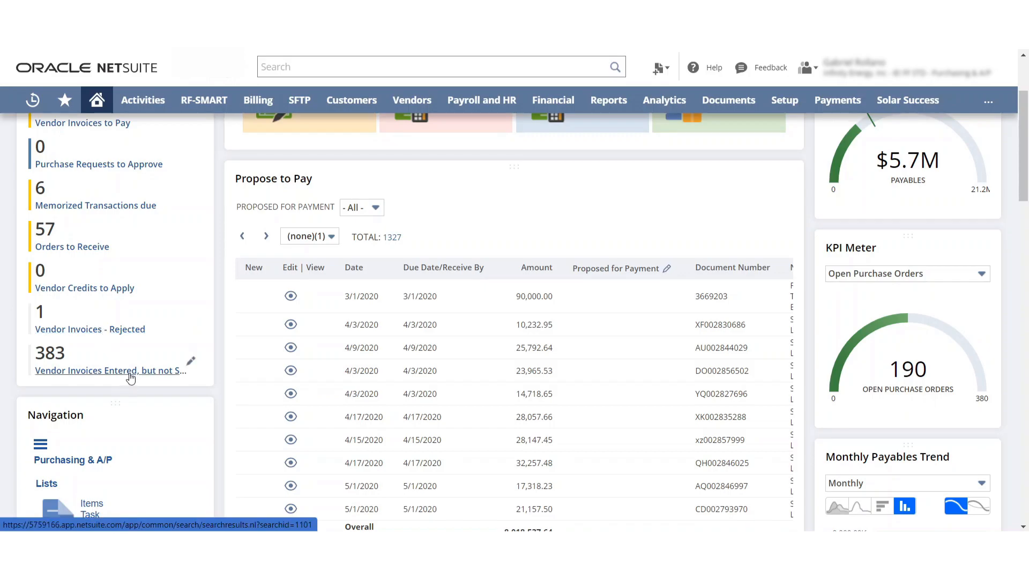
{"action": "mouse_move", "coordinate": [87, 336]}
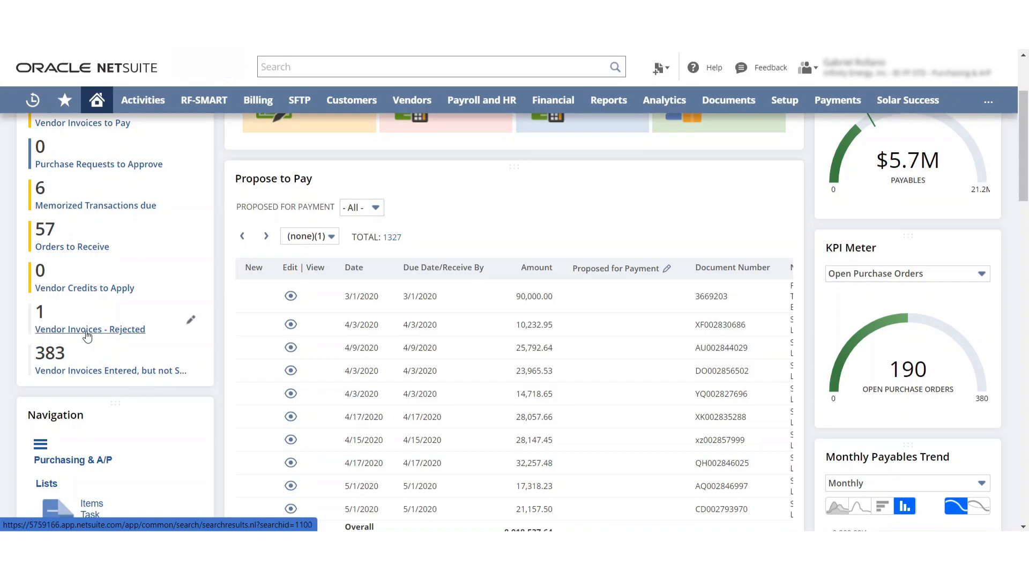
{"action": "mouse_move", "coordinate": [81, 336]}
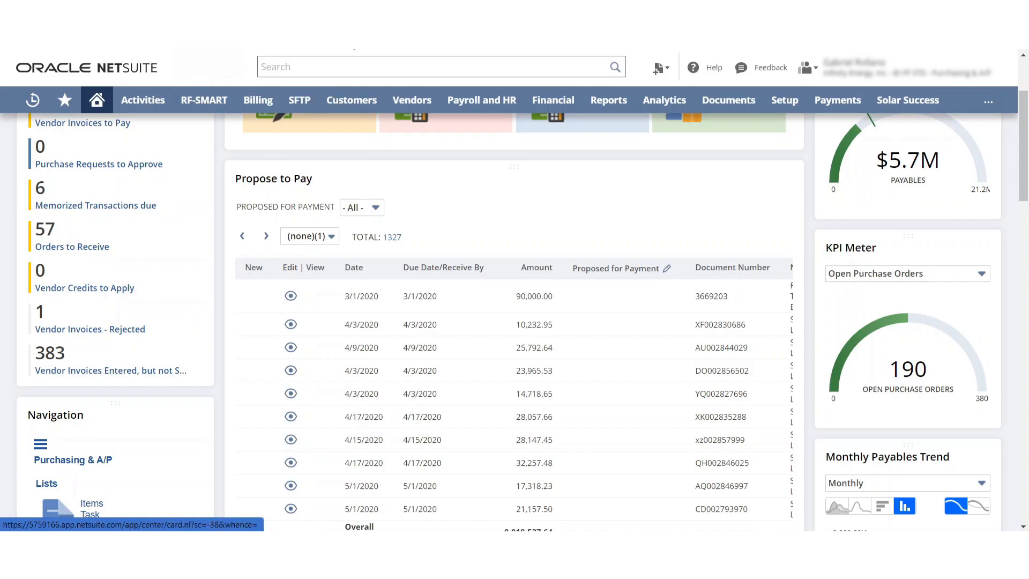
{"action": "left_click", "coordinate": [111, 370]}
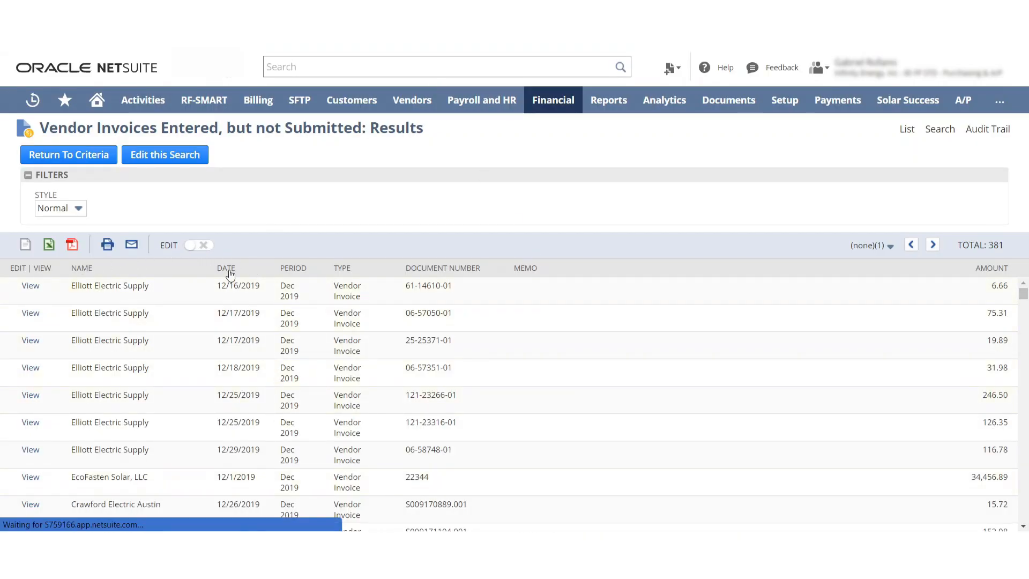
{"action": "left_click", "coordinate": [226, 268]}
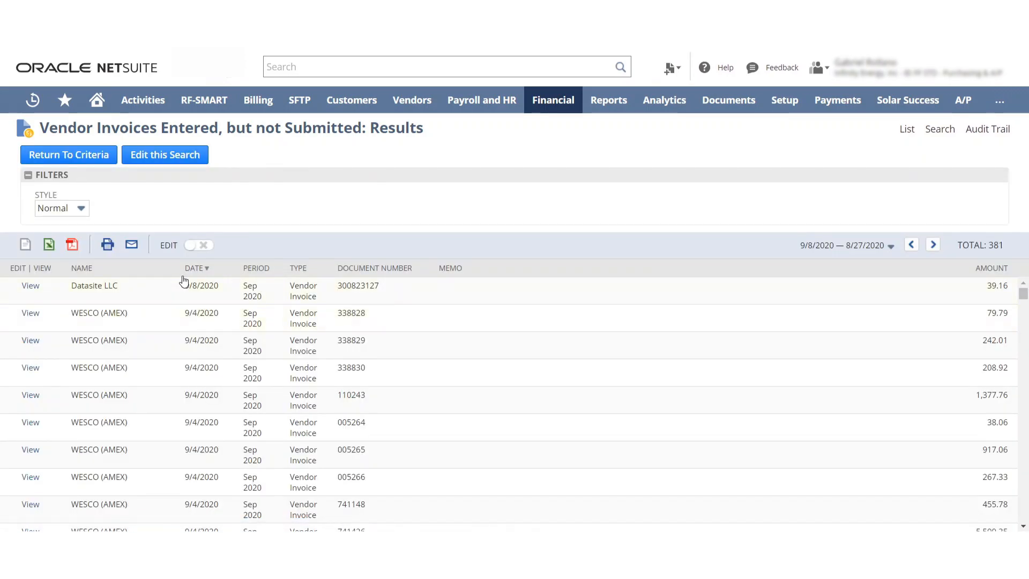
{"action": "left_click", "coordinate": [194, 268]}
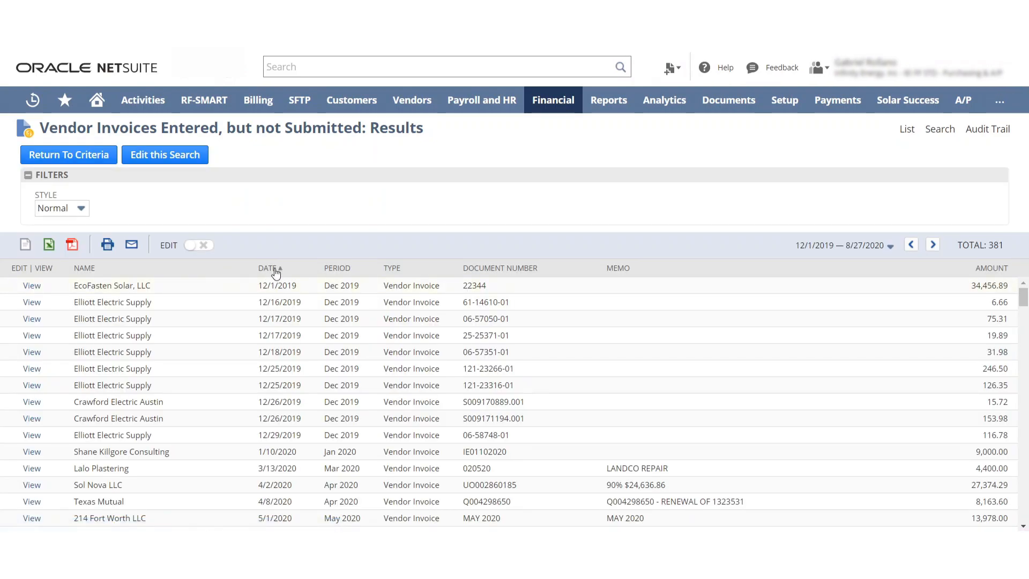
{"action": "left_click", "coordinate": [268, 268]}
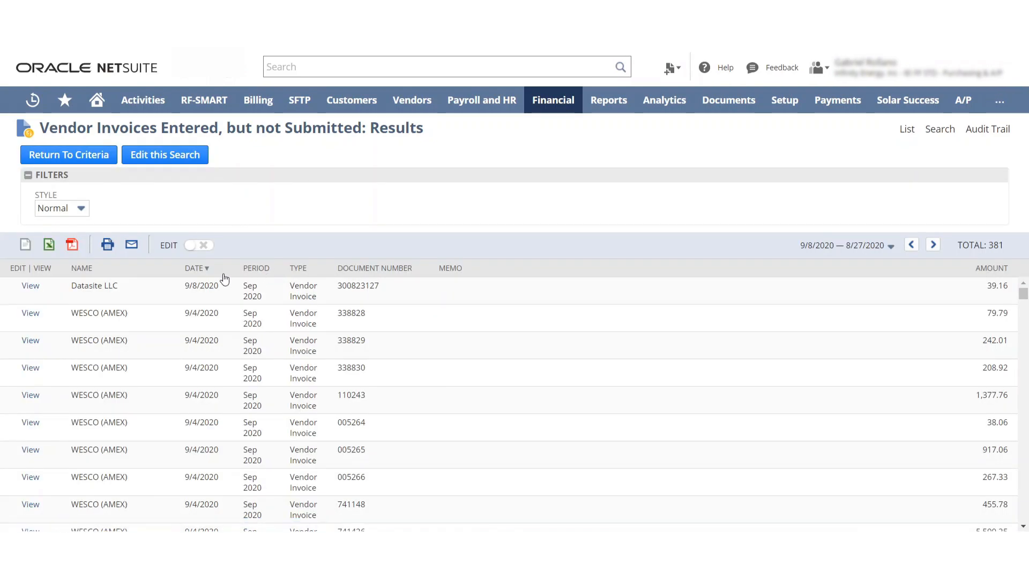
{"action": "mouse_move", "coordinate": [7, 287]}
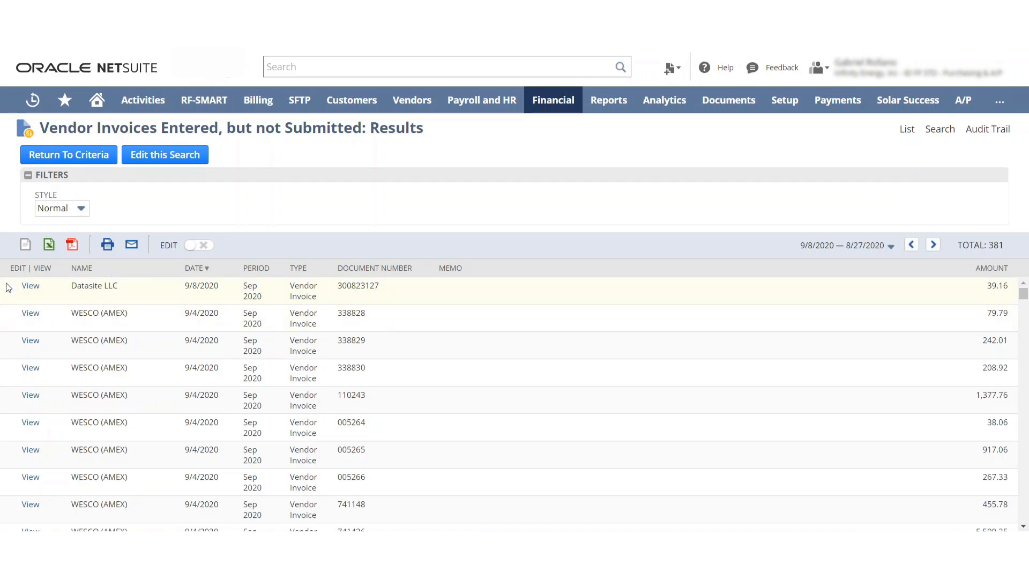
{"action": "mouse_move", "coordinate": [76, 315]}
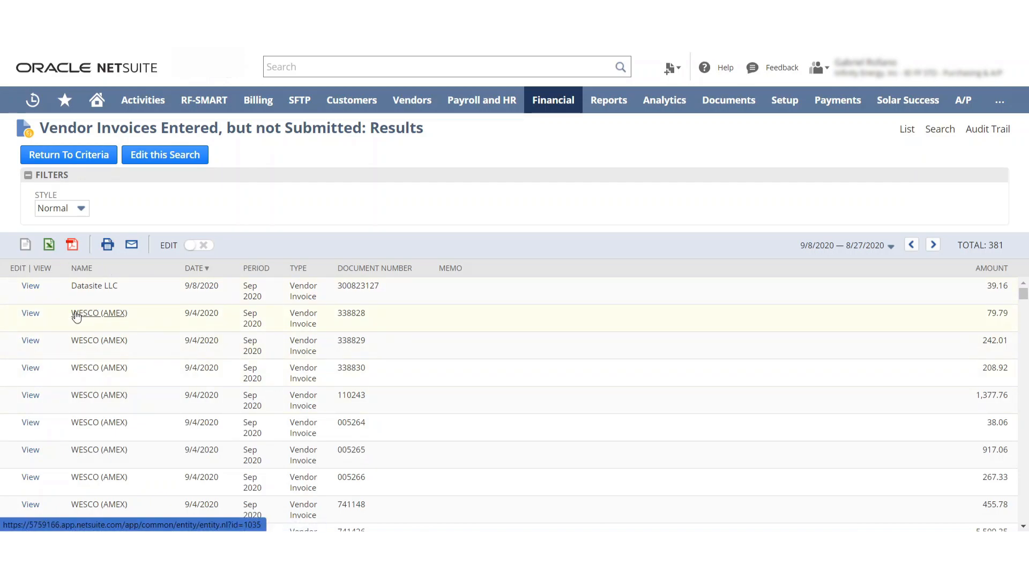
{"action": "mouse_move", "coordinate": [31, 290]}
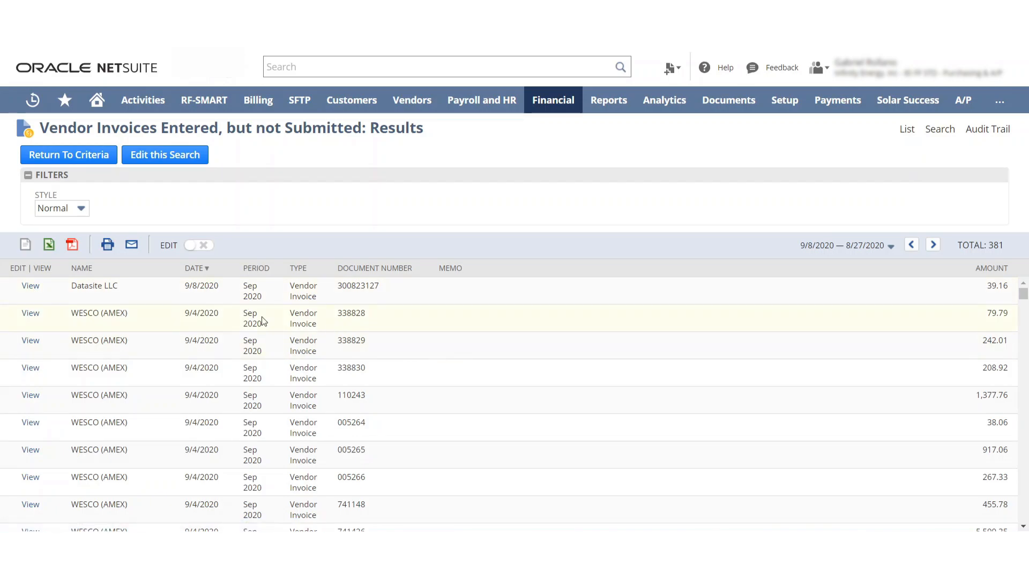
{"action": "mouse_move", "coordinate": [196, 332]}
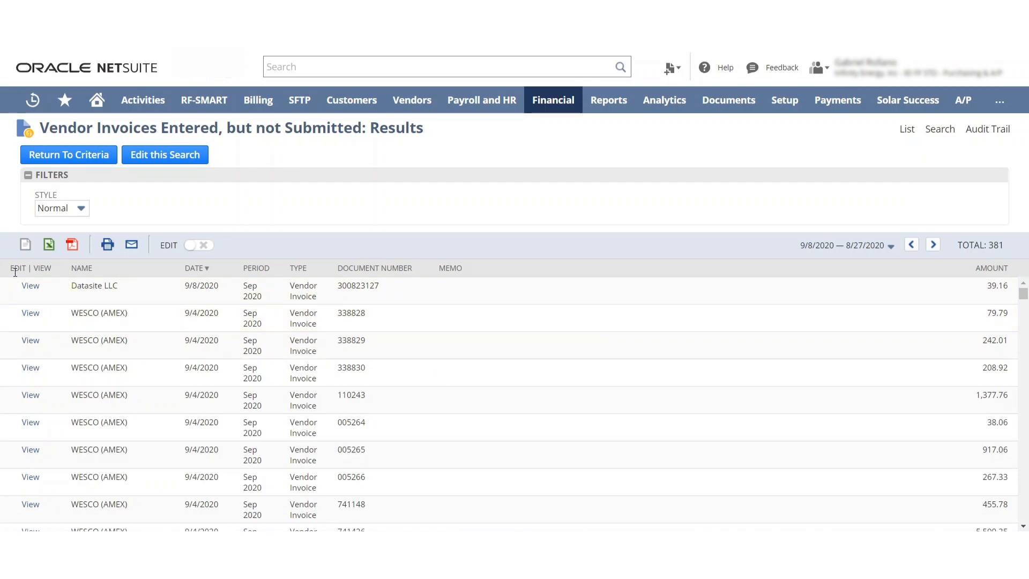
{"action": "mouse_move", "coordinate": [43, 344]}
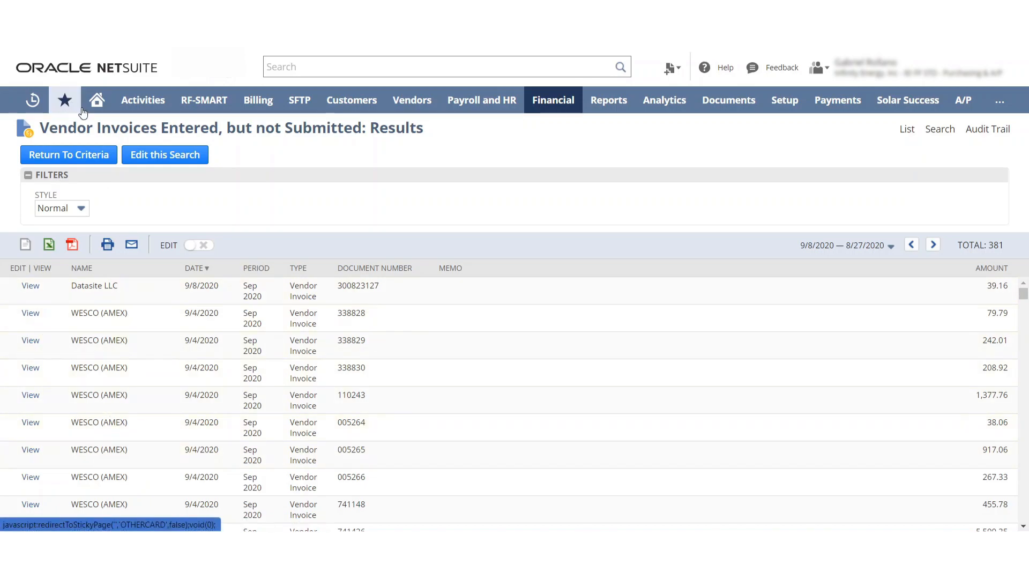
View the two test invoices under Vendor Invoices - Rejected, then return to the Home dashboard
{"action": "left_click", "coordinate": [96, 100]}
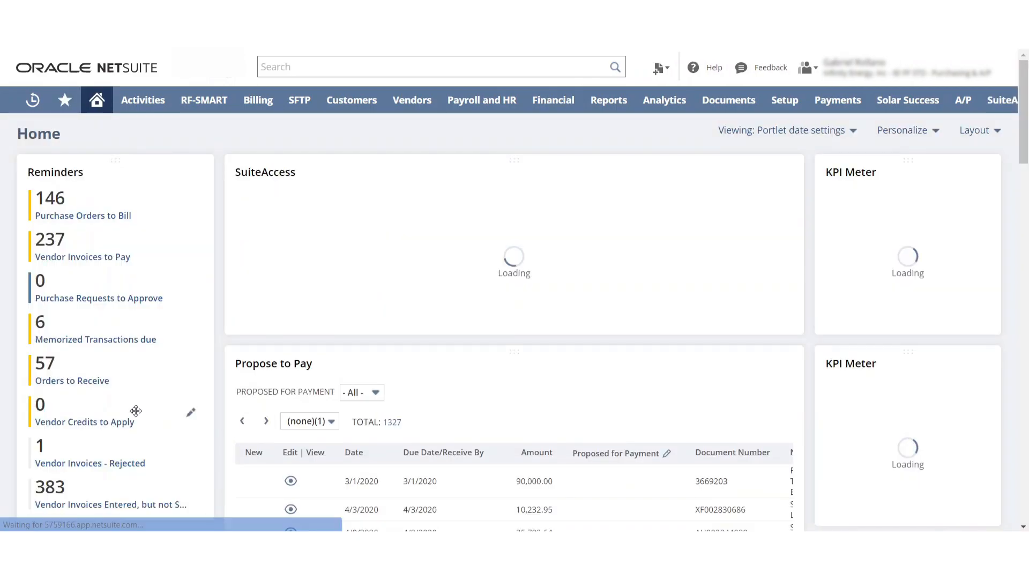
{"action": "left_click", "coordinate": [90, 463]}
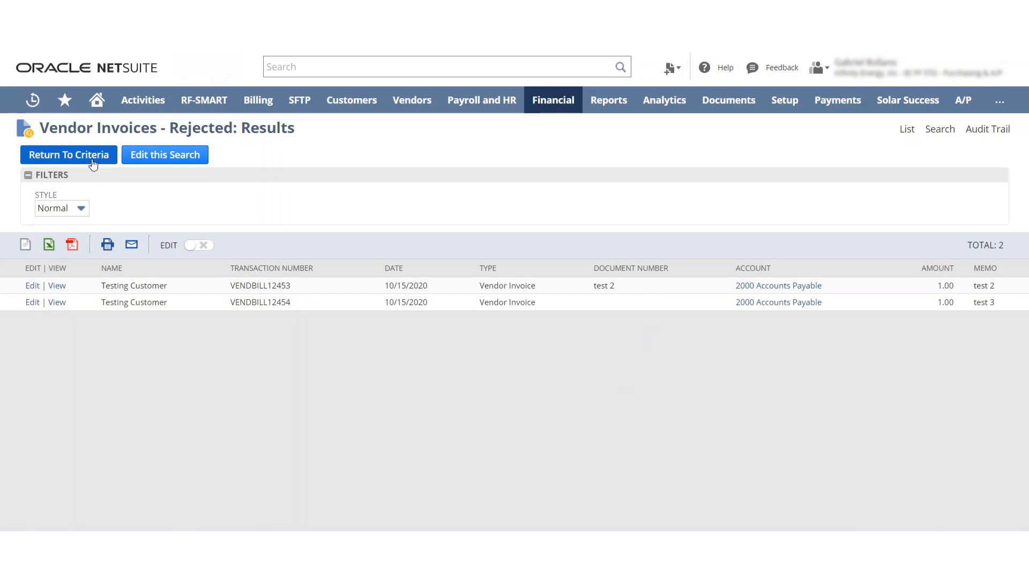
{"action": "mouse_move", "coordinate": [133, 148]}
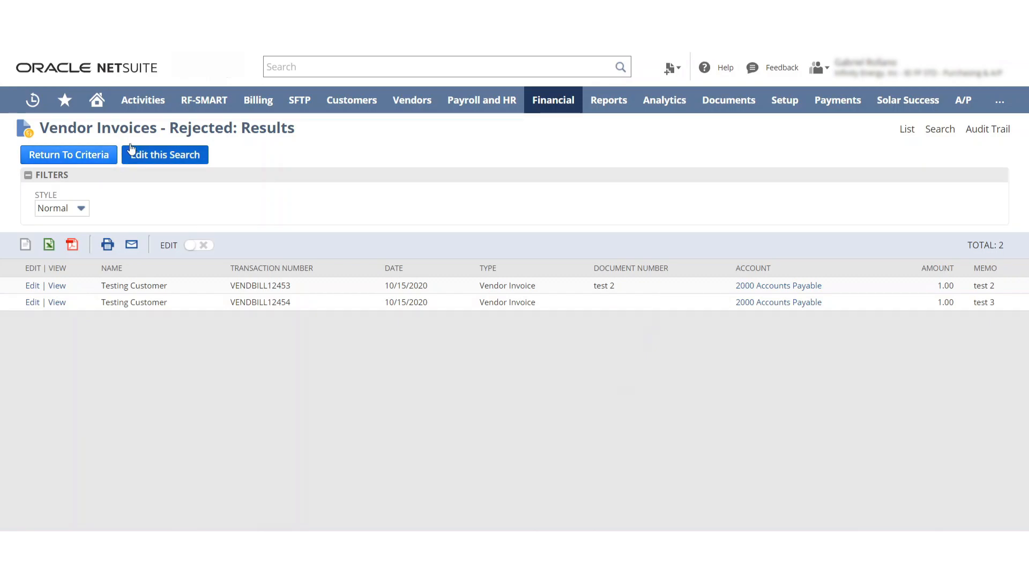
{"action": "left_click", "coordinate": [96, 100]}
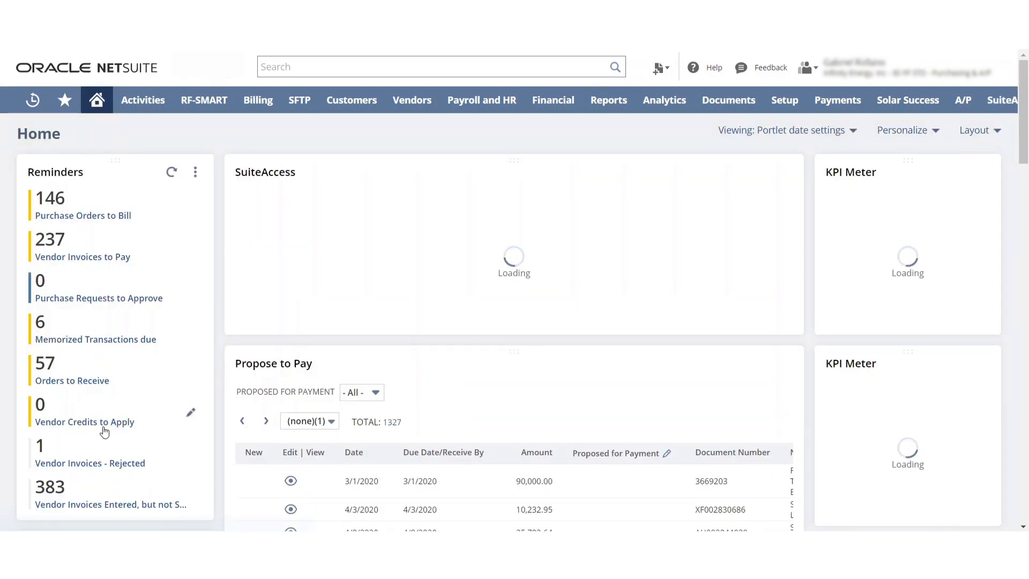
{"action": "left_click", "coordinate": [170, 171]}
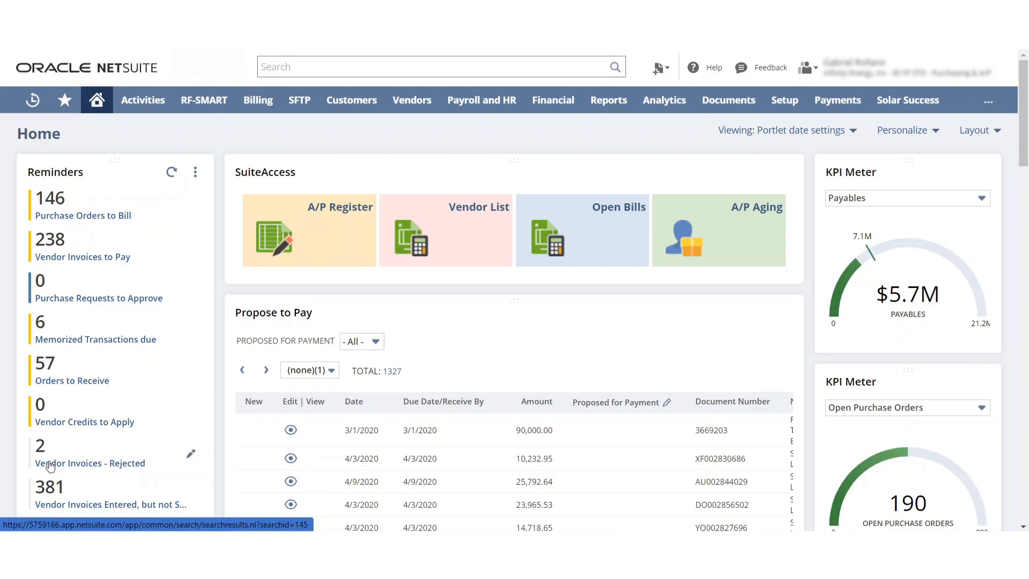
{"action": "mouse_move", "coordinate": [415, 302]}
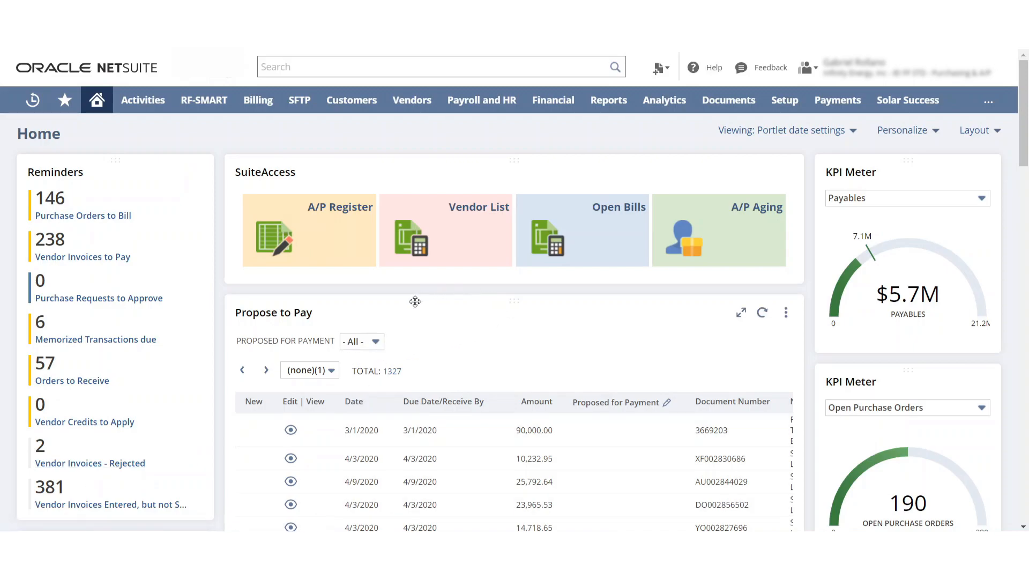
{"action": "mouse_move", "coordinate": [565, 332]}
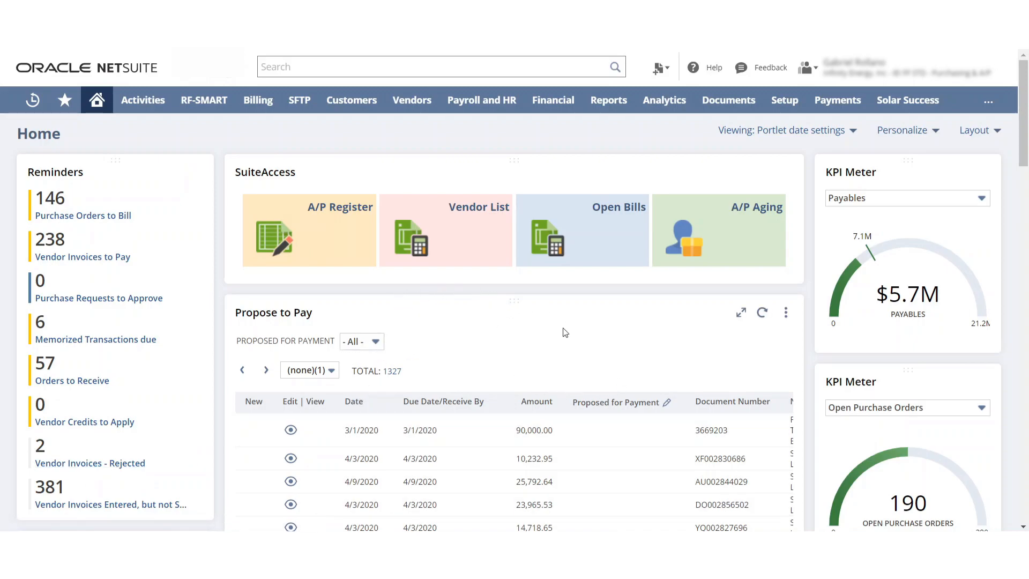
{"action": "mouse_move", "coordinate": [357, 336]}
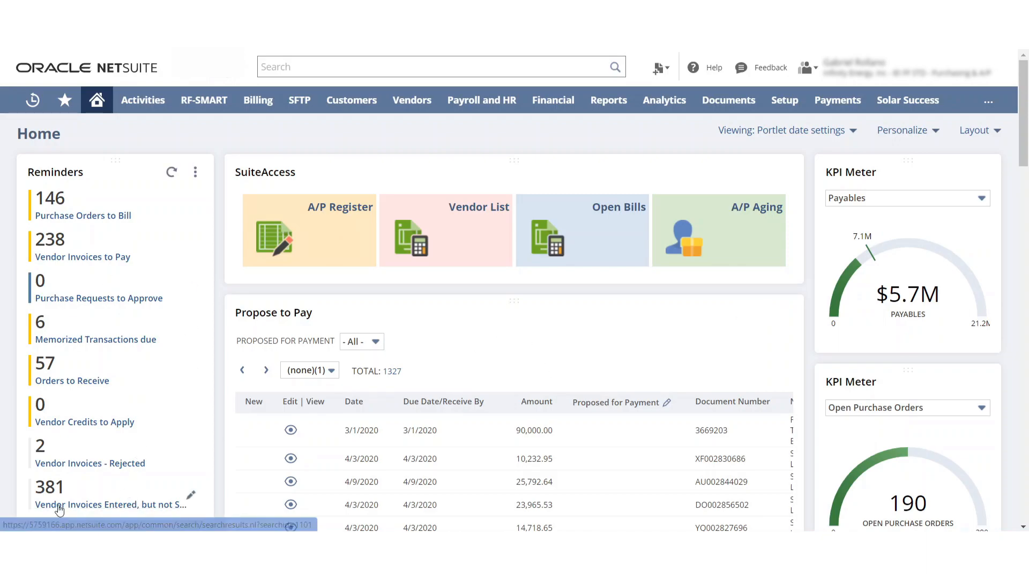
{"action": "mouse_move", "coordinate": [110, 469]}
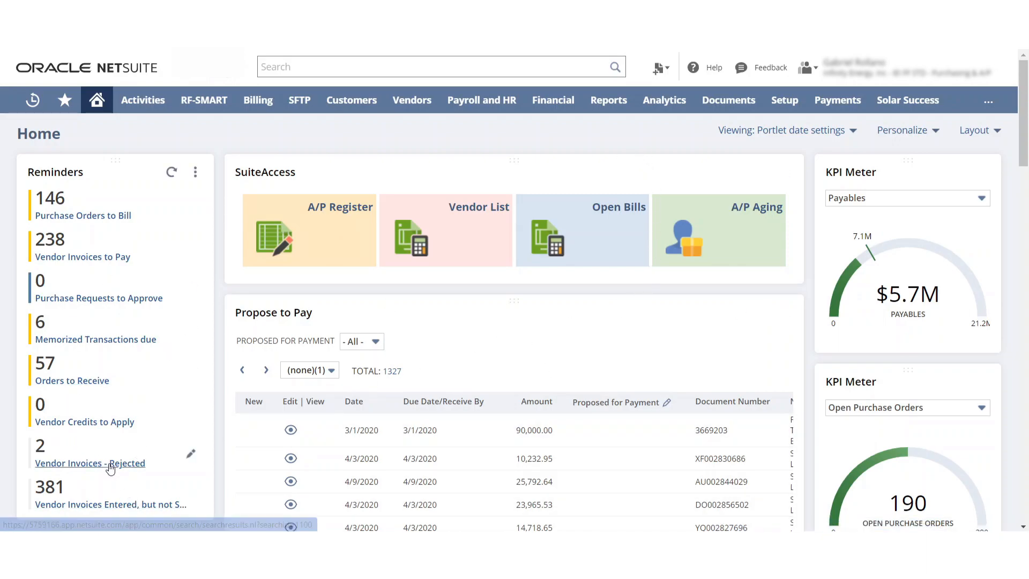
Open the rejected test 2 vendor invoice and choose Make Copy from its Actions menu
{"action": "left_click", "coordinate": [90, 463]}
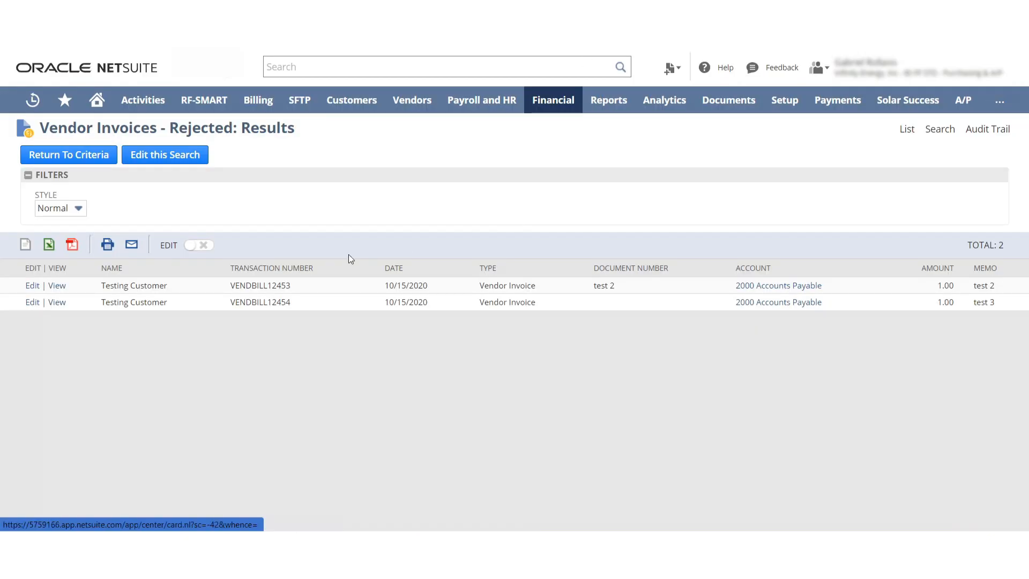
{"action": "left_click", "coordinate": [56, 285]}
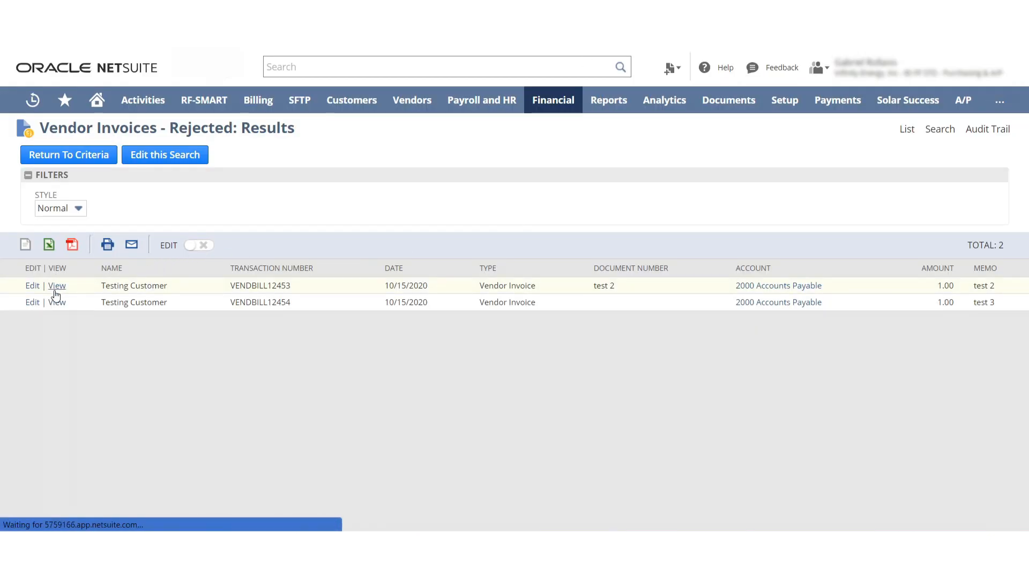
{"action": "left_click", "coordinate": [57, 285]}
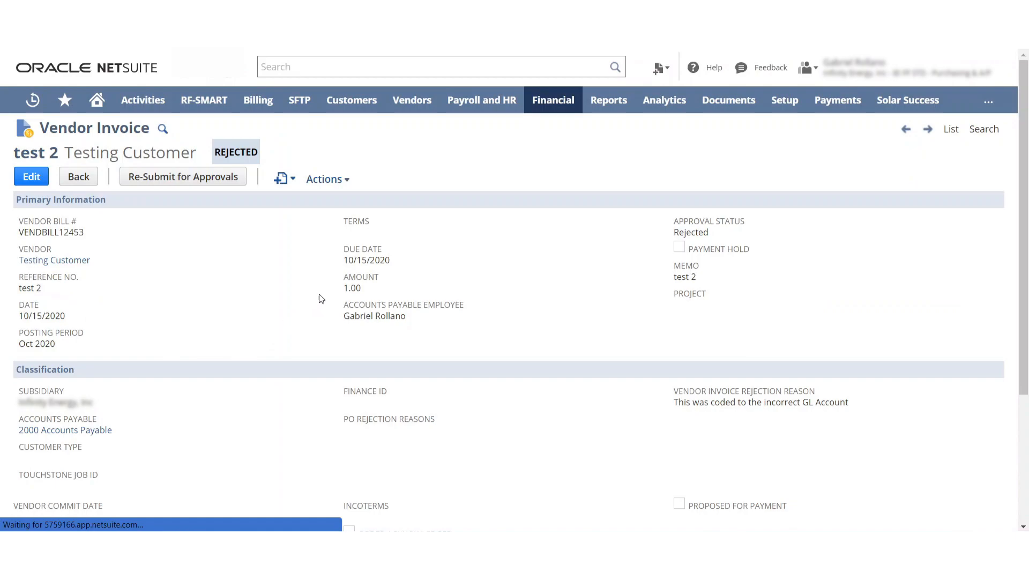
{"action": "mouse_move", "coordinate": [327, 289]}
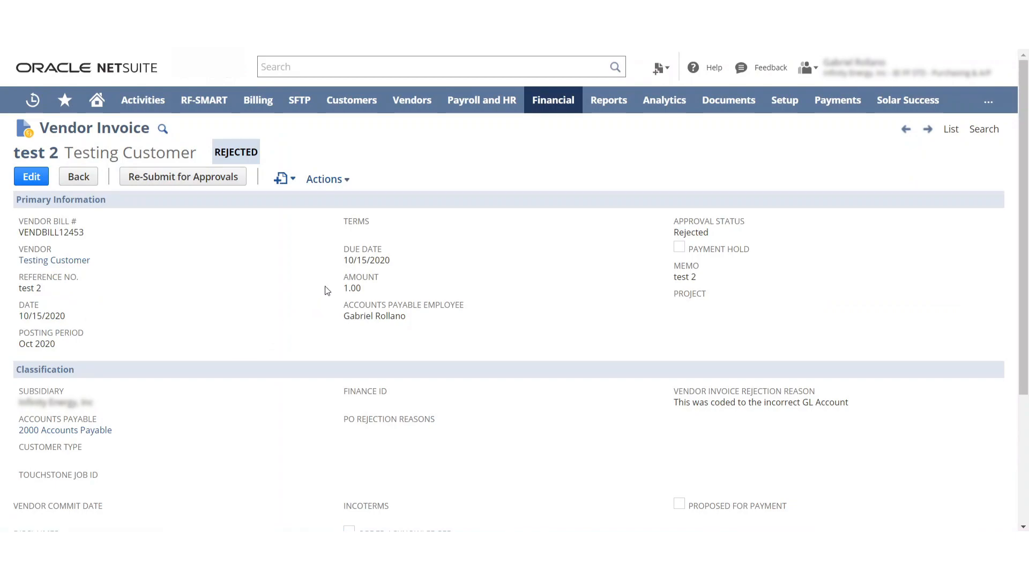
{"action": "mouse_move", "coordinate": [292, 288]}
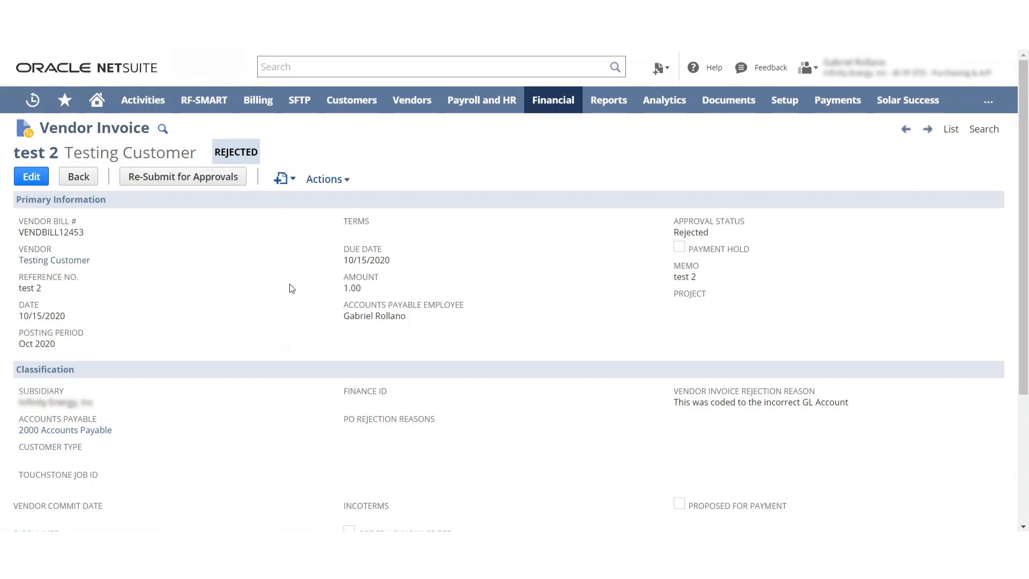
{"action": "left_click", "coordinate": [324, 179]}
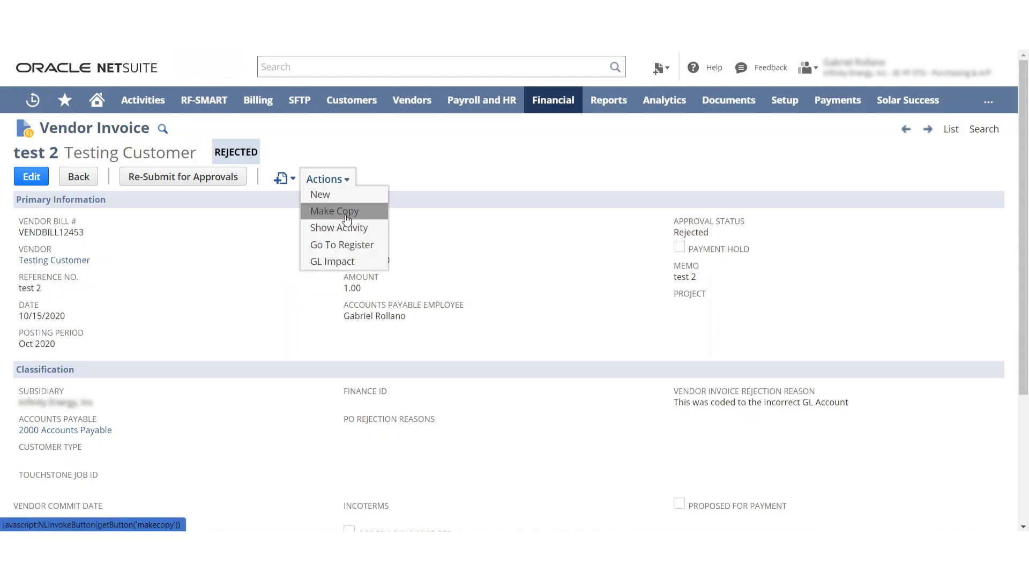
{"action": "left_click", "coordinate": [334, 211]}
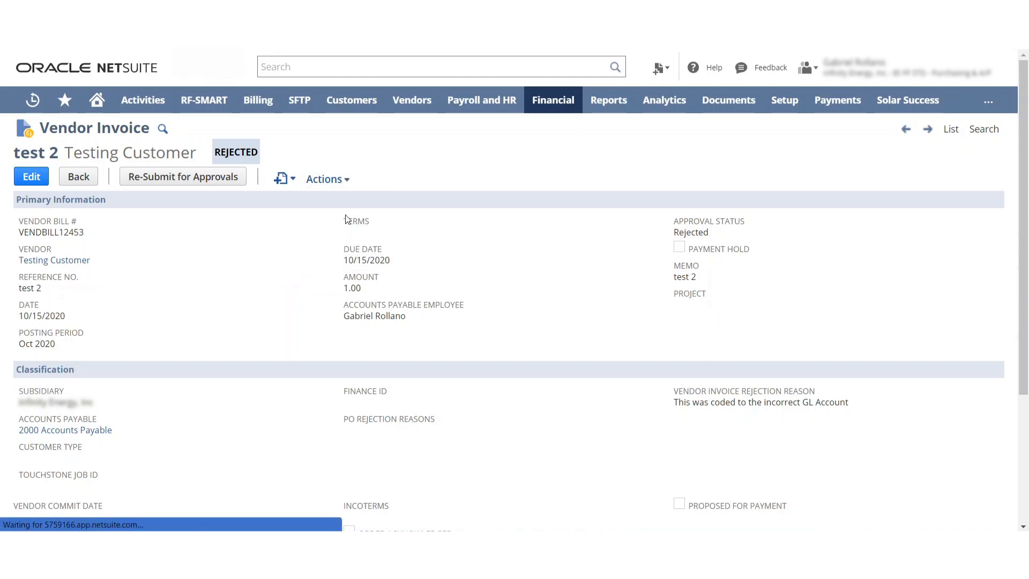
Change the copied invoice's memo to 'test 3', save it, and return Home
{"action": "left_click", "coordinate": [31, 177]}
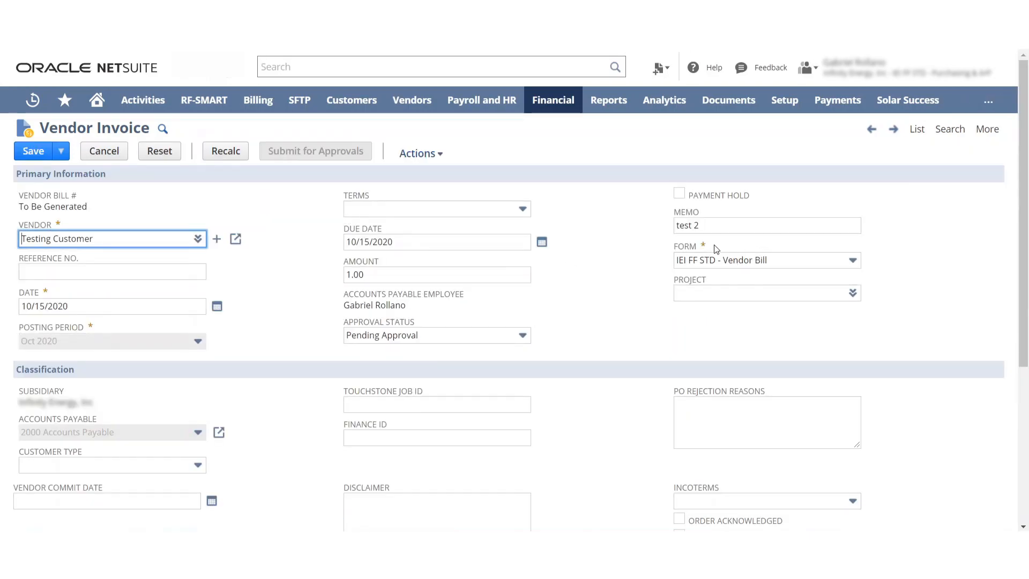
{"action": "type", "text": "test 3"}
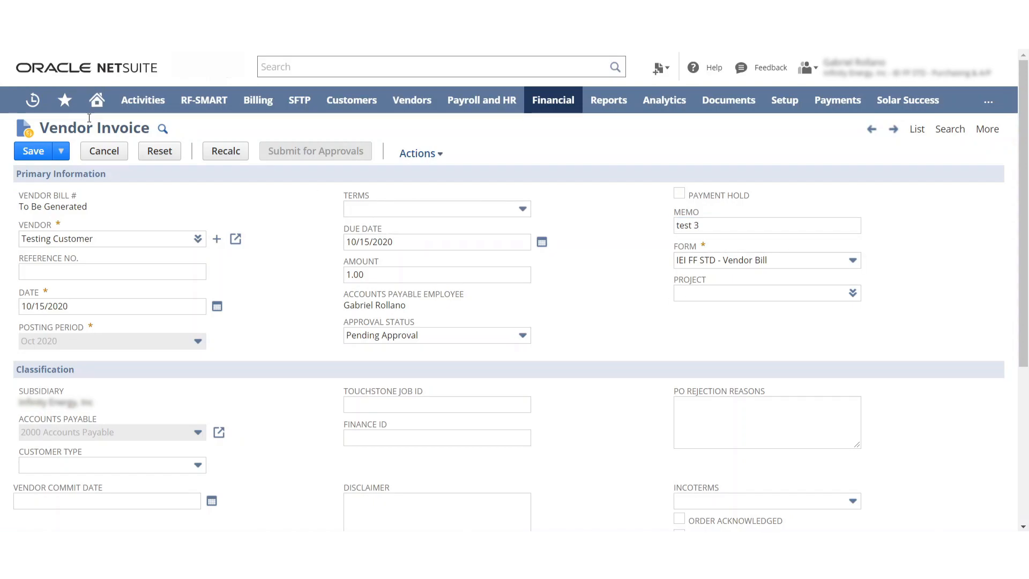
{"action": "scroll", "scroll_direction": "down", "scroll_amount": 3}
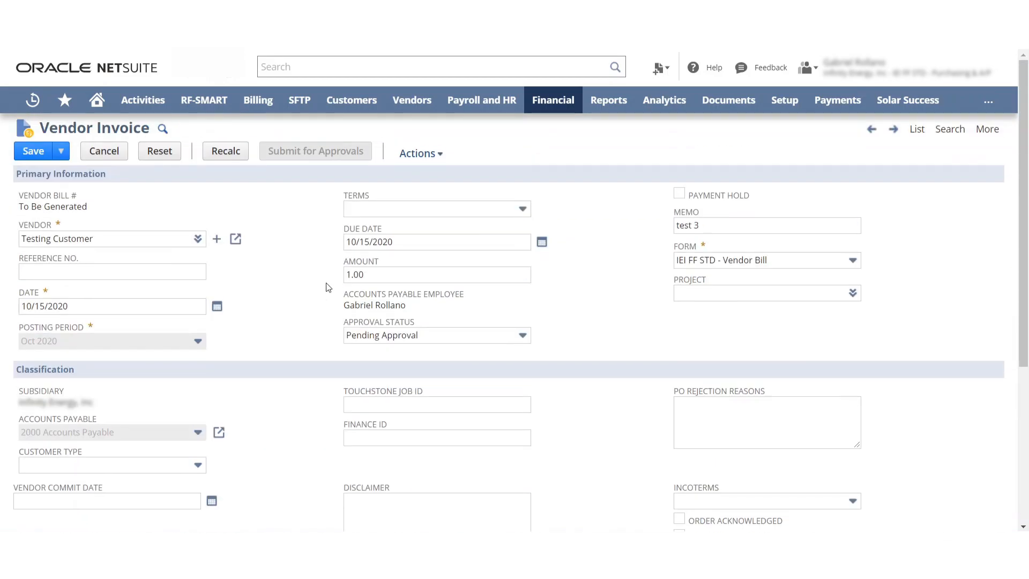
{"action": "left_click", "coordinate": [34, 151]}
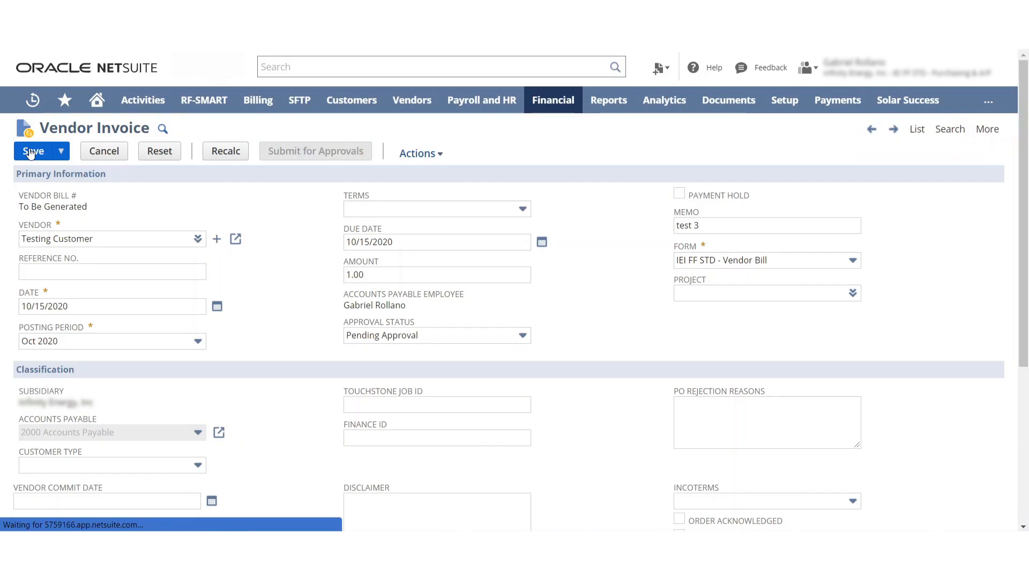
{"action": "left_click", "coordinate": [33, 151]}
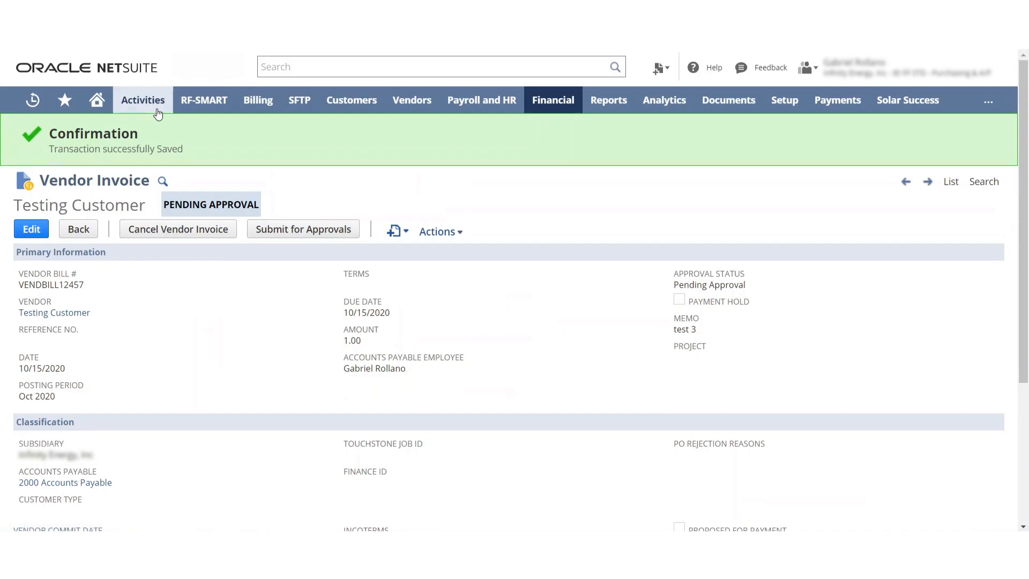
{"action": "left_click", "coordinate": [97, 100]}
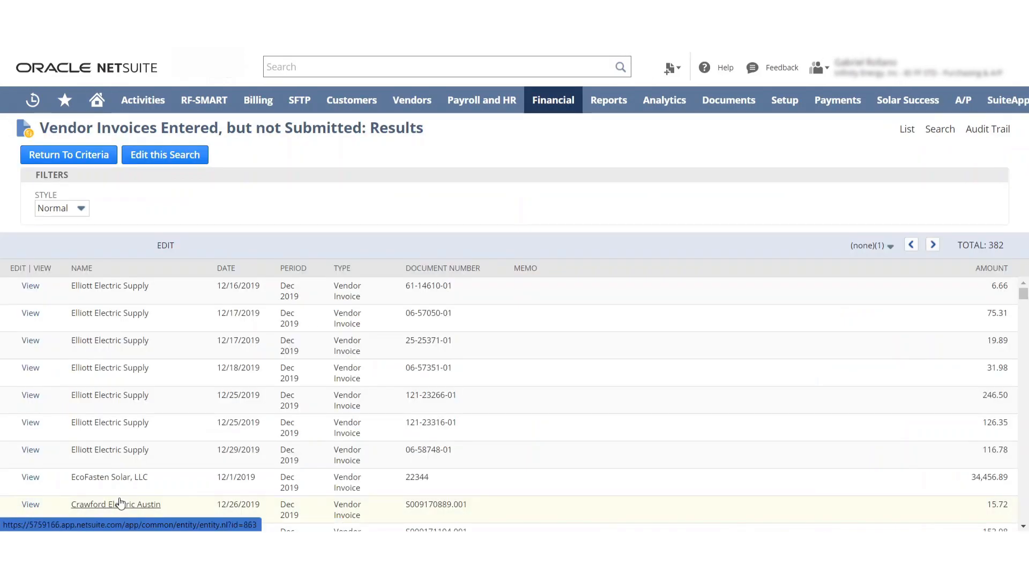
Sort the 382 not-submitted invoices newest first, putting the test 3 invoice on top
{"action": "left_click", "coordinate": [115, 504]}
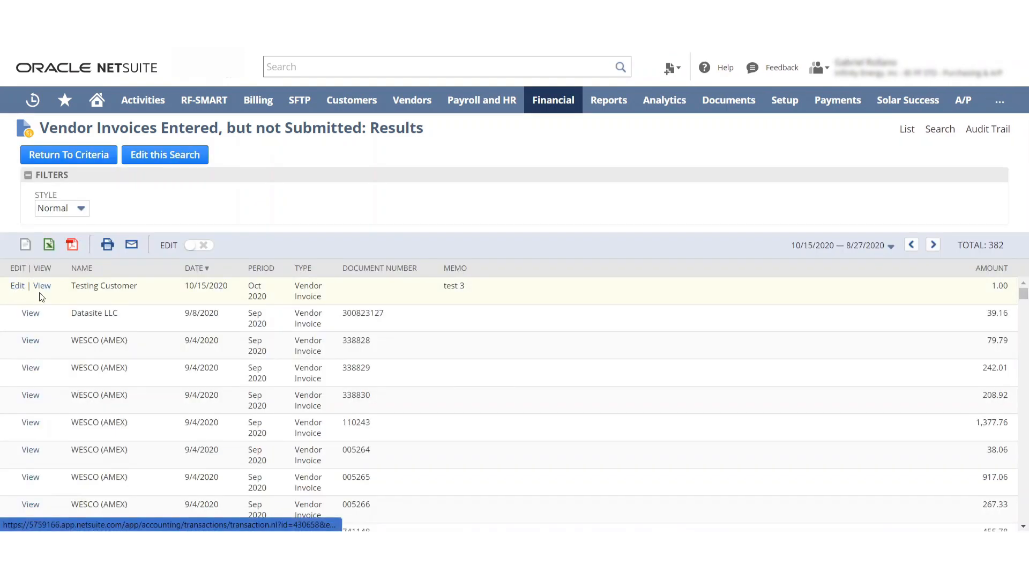
{"action": "mouse_move", "coordinate": [41, 285]}
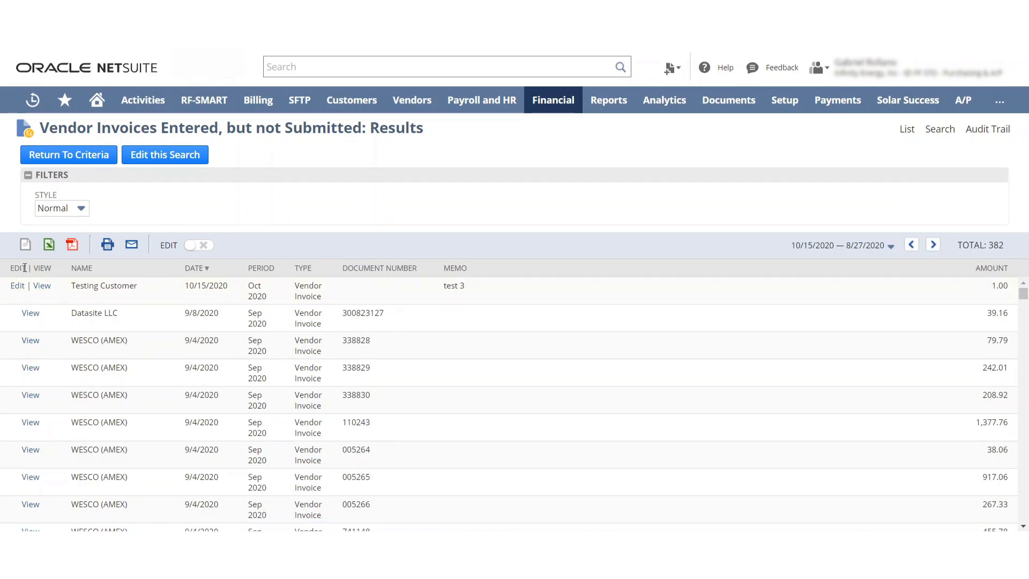
{"action": "mouse_move", "coordinate": [388, 260]}
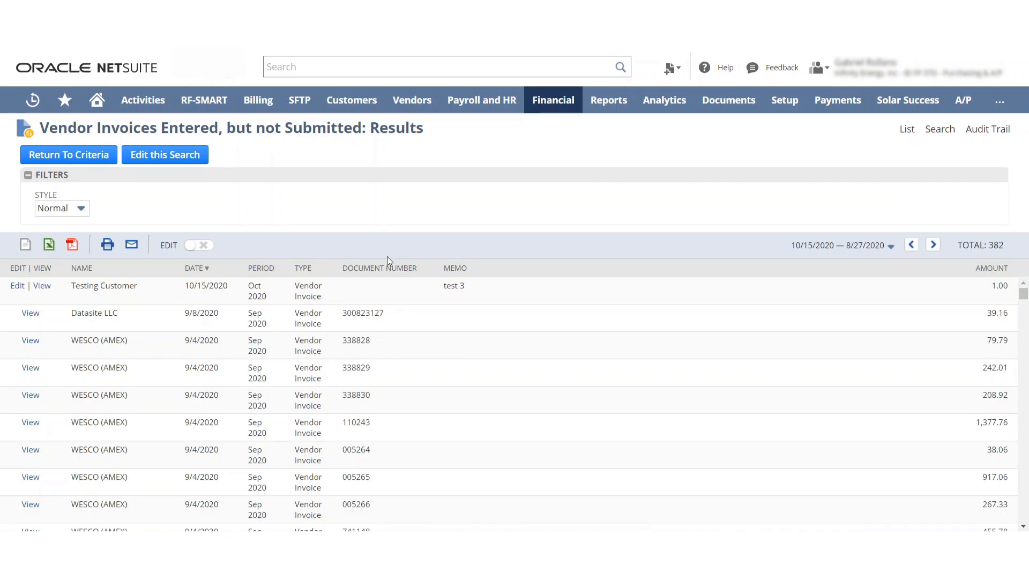
{"action": "mouse_move", "coordinate": [42, 285]}
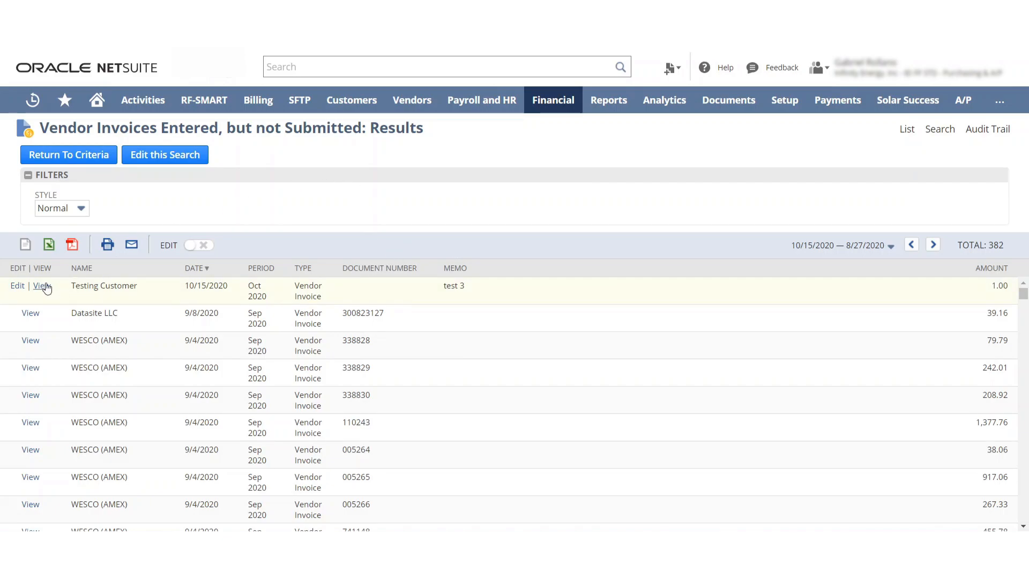
Copy the test 3 invoice and save it with memo 'test 4'
{"action": "left_click", "coordinate": [42, 285]}
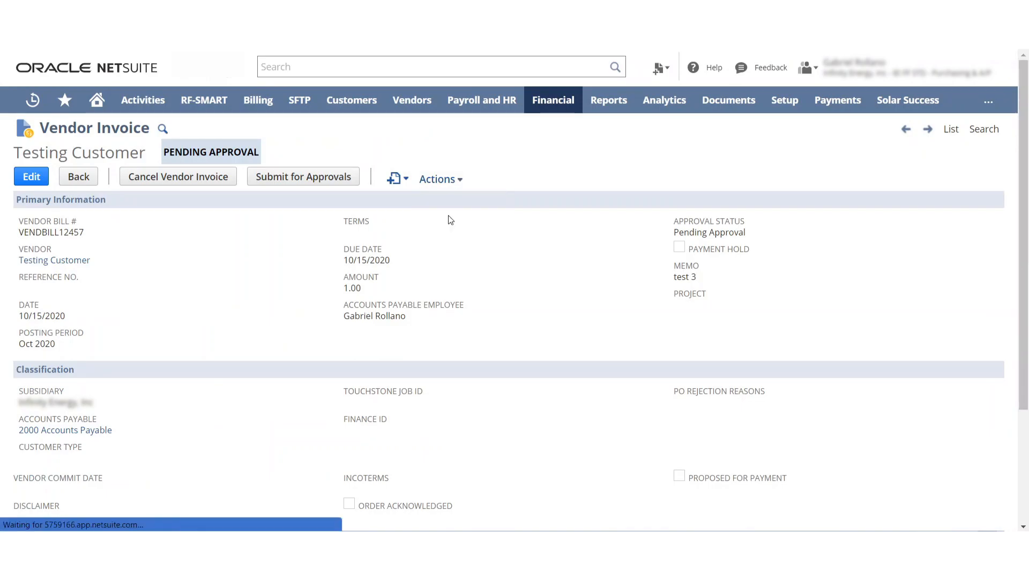
{"action": "left_click", "coordinate": [31, 176]}
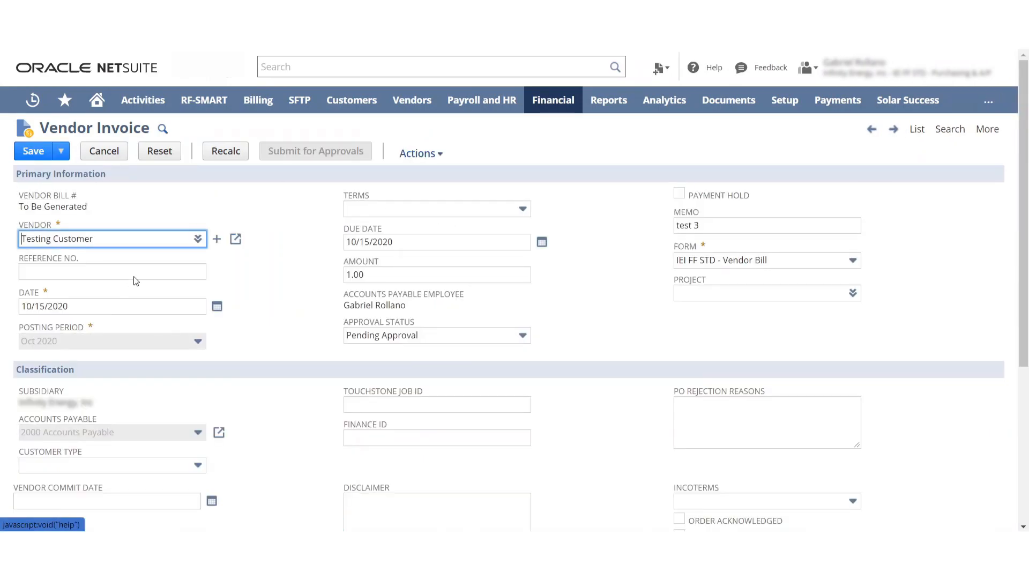
{"action": "scroll", "scroll_direction": "down", "scroll_amount": 3}
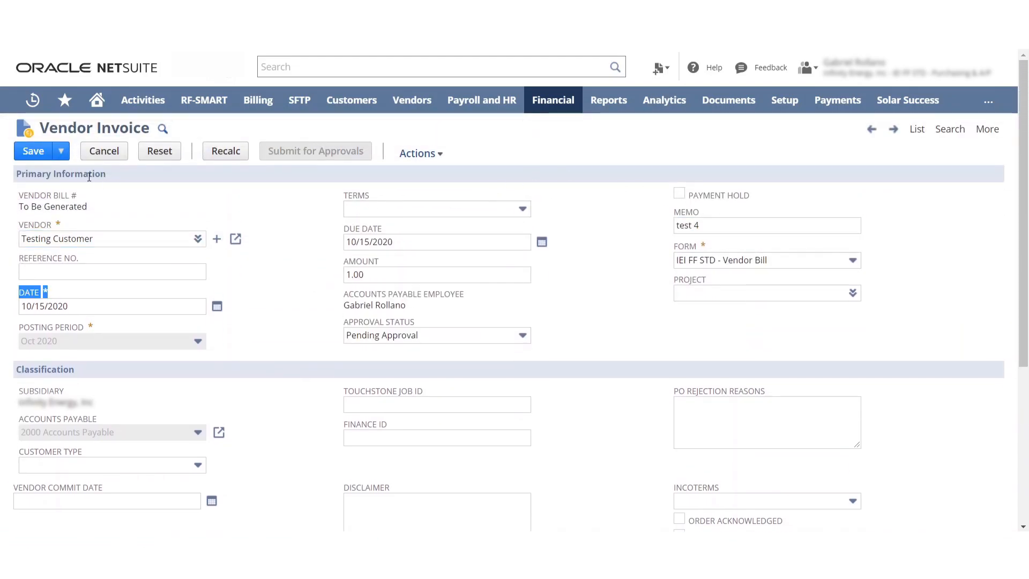
{"action": "left_click", "coordinate": [34, 151]}
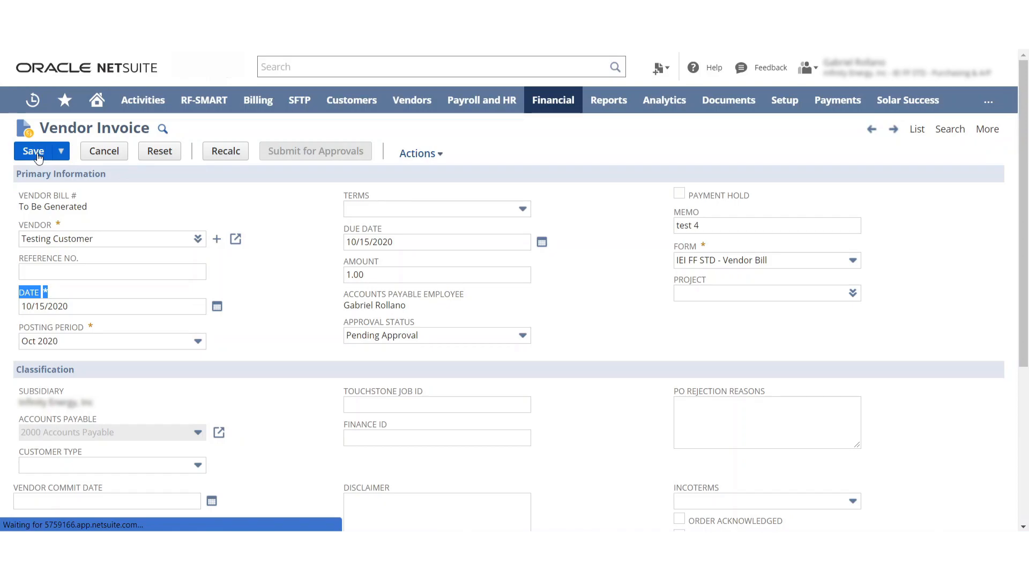
{"action": "left_click", "coordinate": [34, 151]}
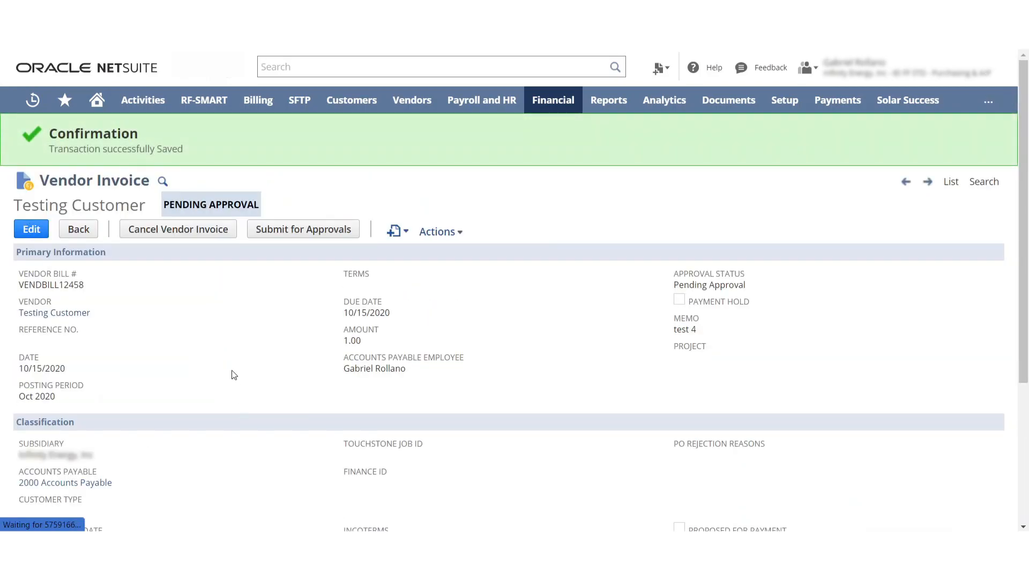
{"action": "scroll", "scroll_direction": "down", "scroll_amount": 3}
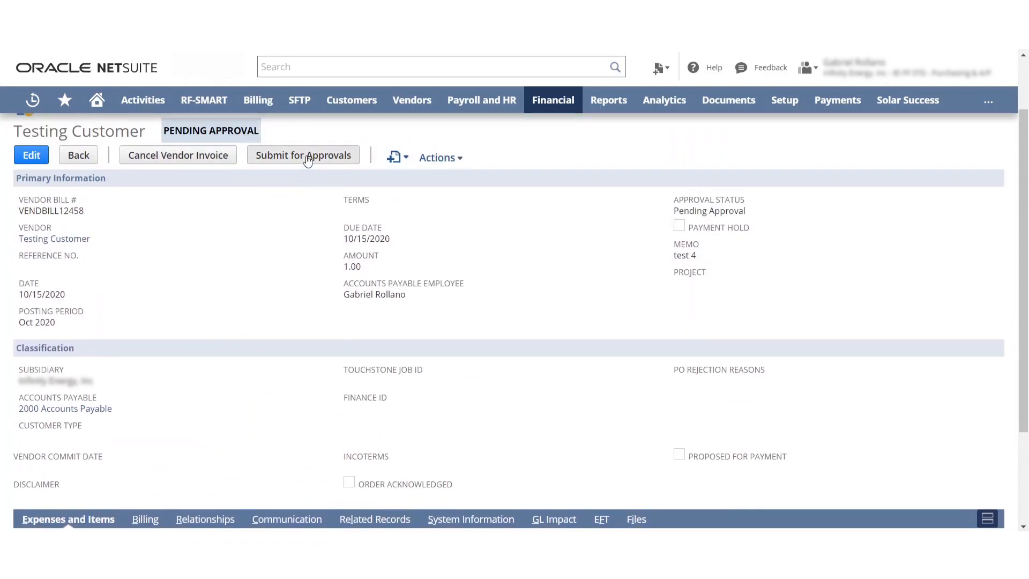
Submit the test 4 invoice for approval and refresh the Home reminders
{"action": "left_click", "coordinate": [303, 155]}
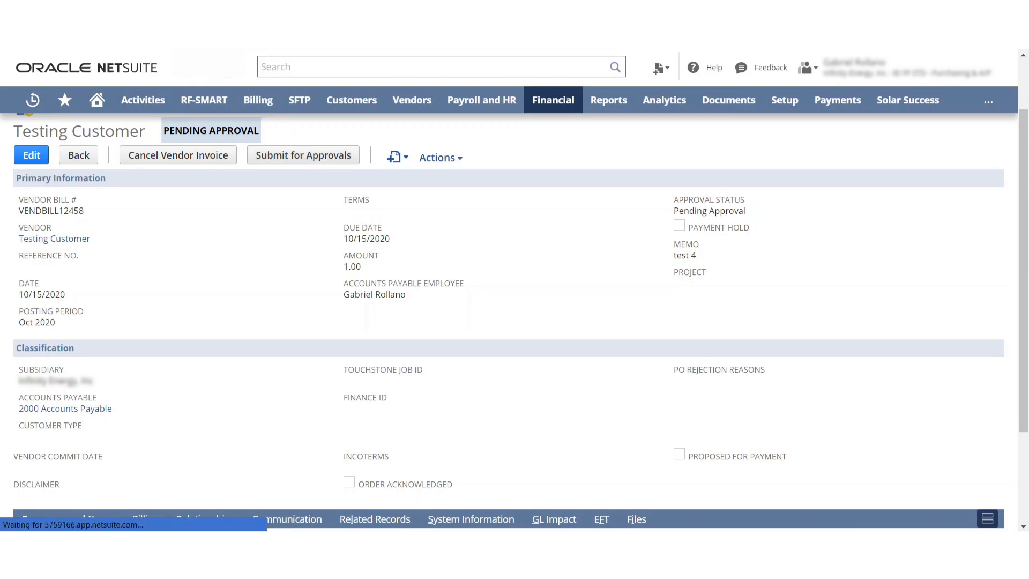
{"action": "left_click", "coordinate": [97, 100]}
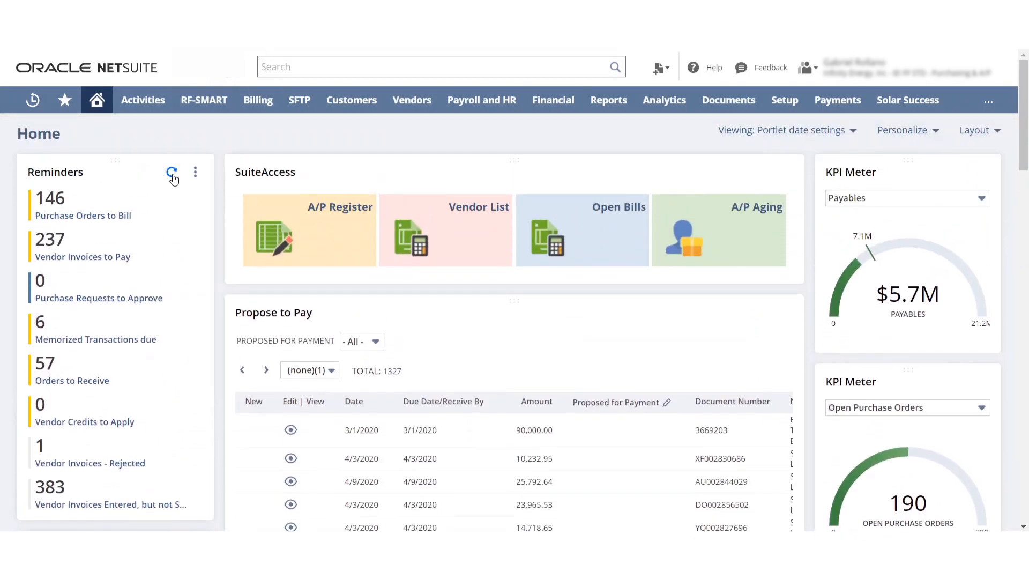
{"action": "left_click", "coordinate": [172, 173]}
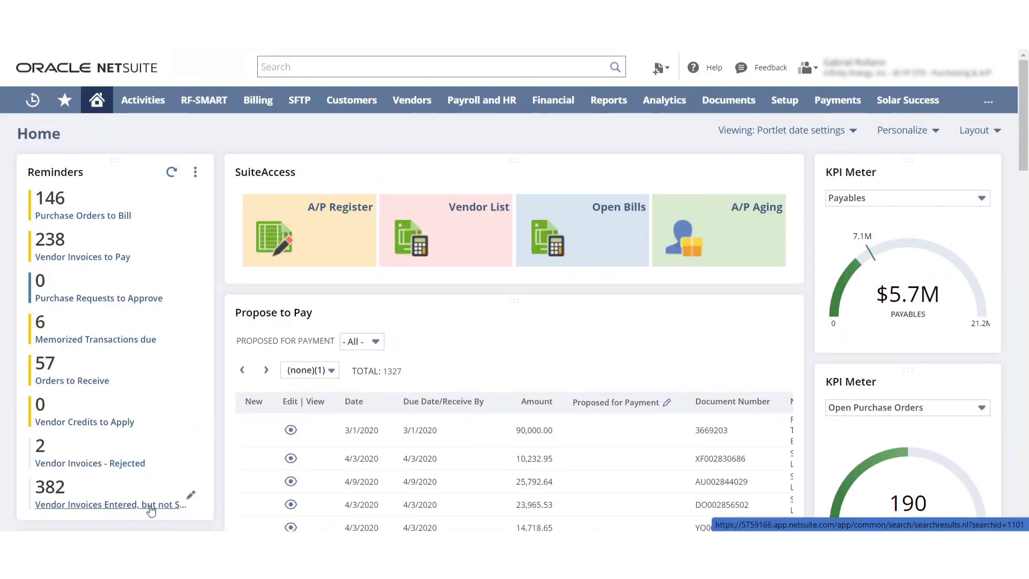
Open the test 3 invoice from the not-submitted list and bring up the role switcher
{"action": "left_click", "coordinate": [105, 504]}
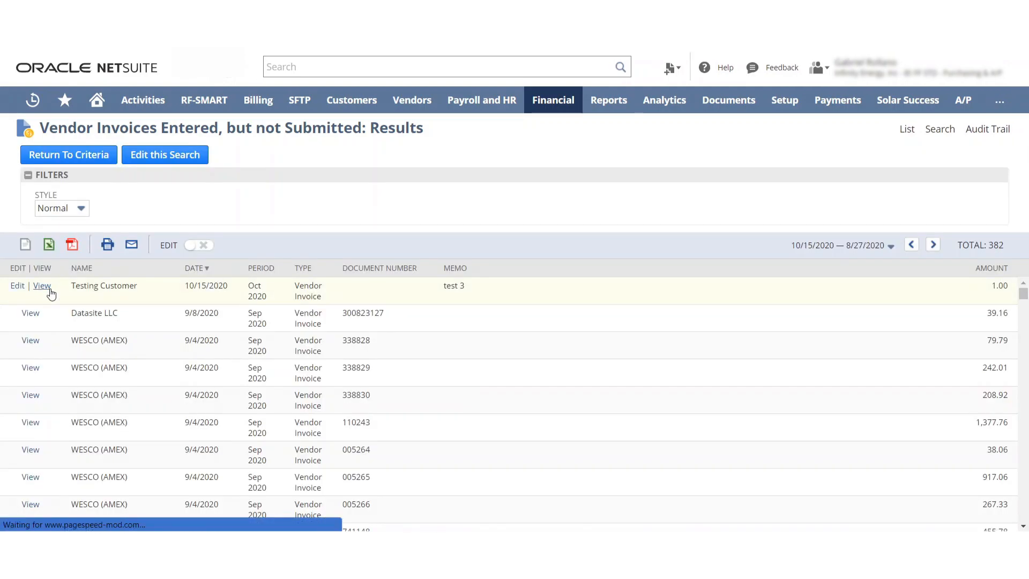
{"action": "left_click", "coordinate": [42, 285]}
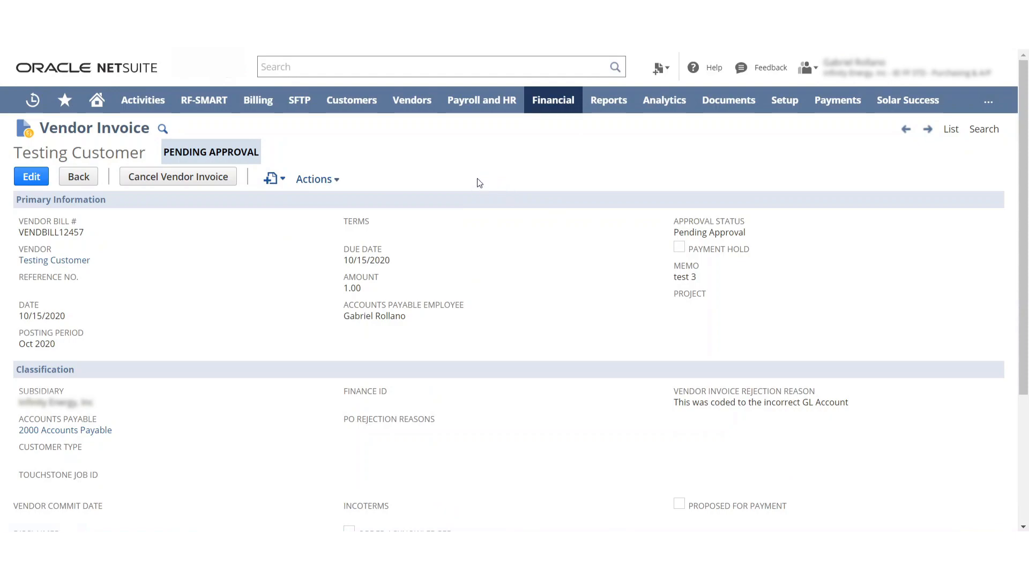
{"action": "left_click", "coordinate": [807, 67]}
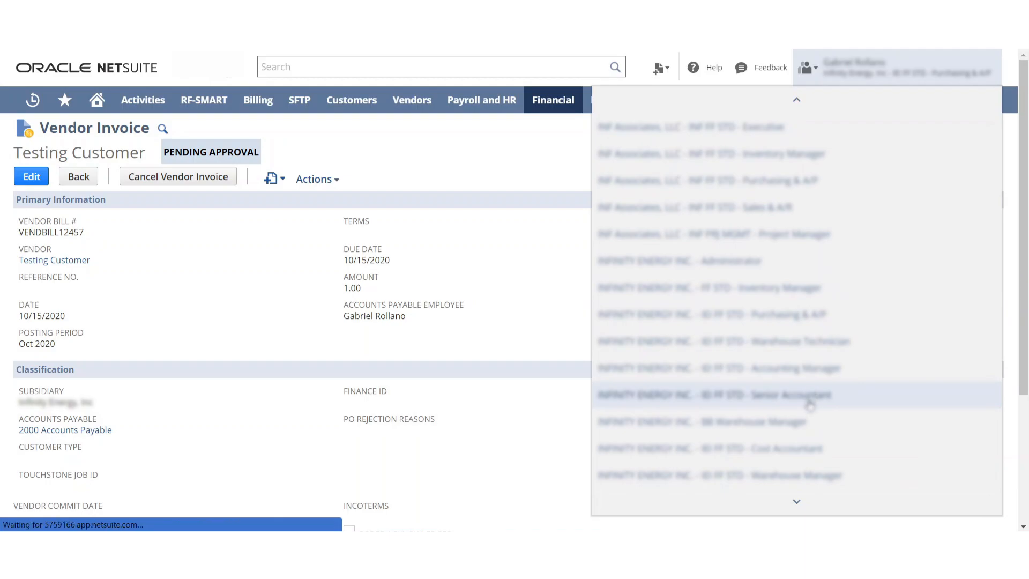
Open the test 3 invoice from Vendor Invoices to Approve (15 results) in edit mode
{"action": "left_click", "coordinate": [714, 394]}
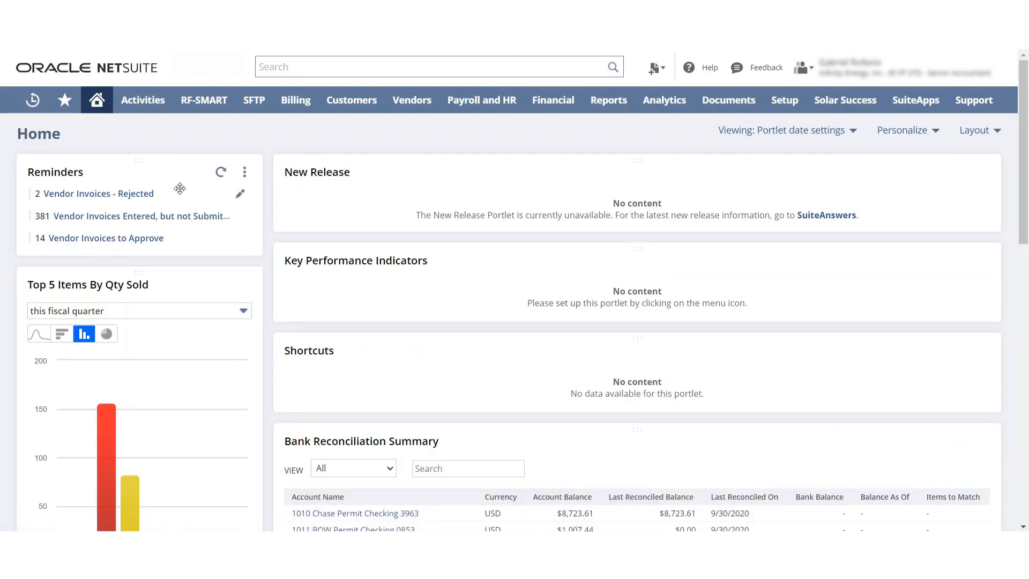
{"action": "left_click", "coordinate": [220, 172]}
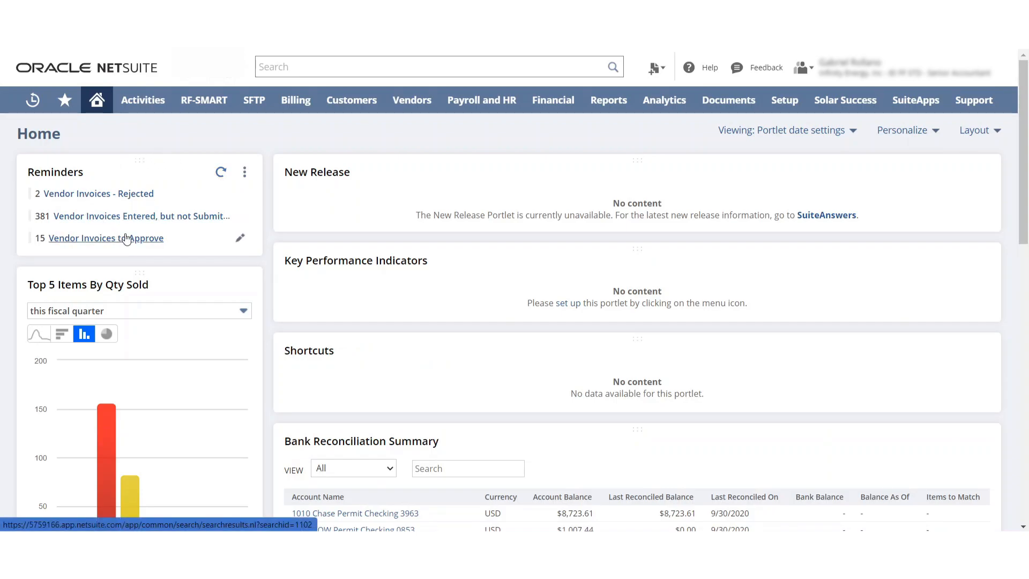
{"action": "mouse_move", "coordinate": [130, 221]}
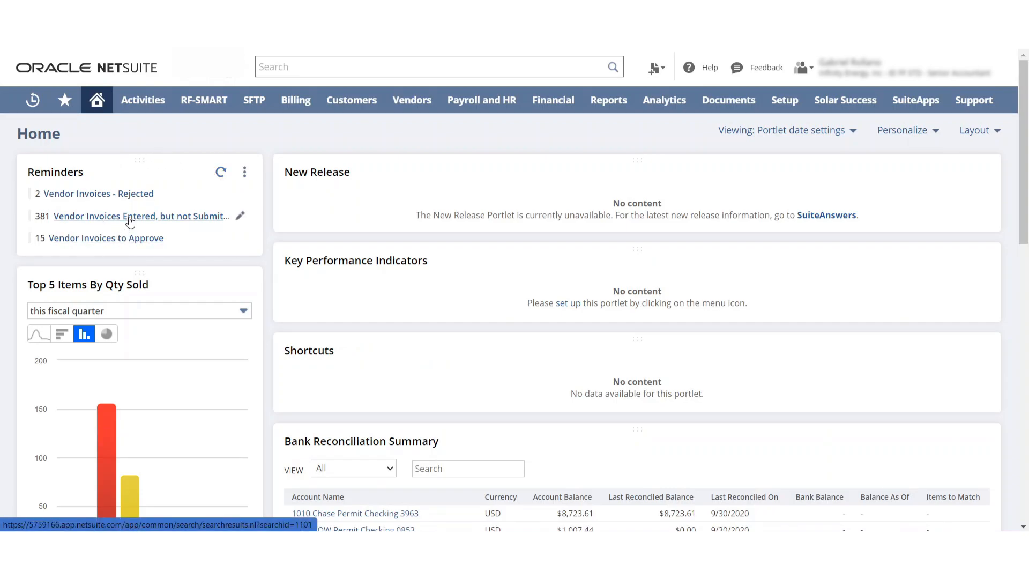
{"action": "mouse_move", "coordinate": [122, 240]}
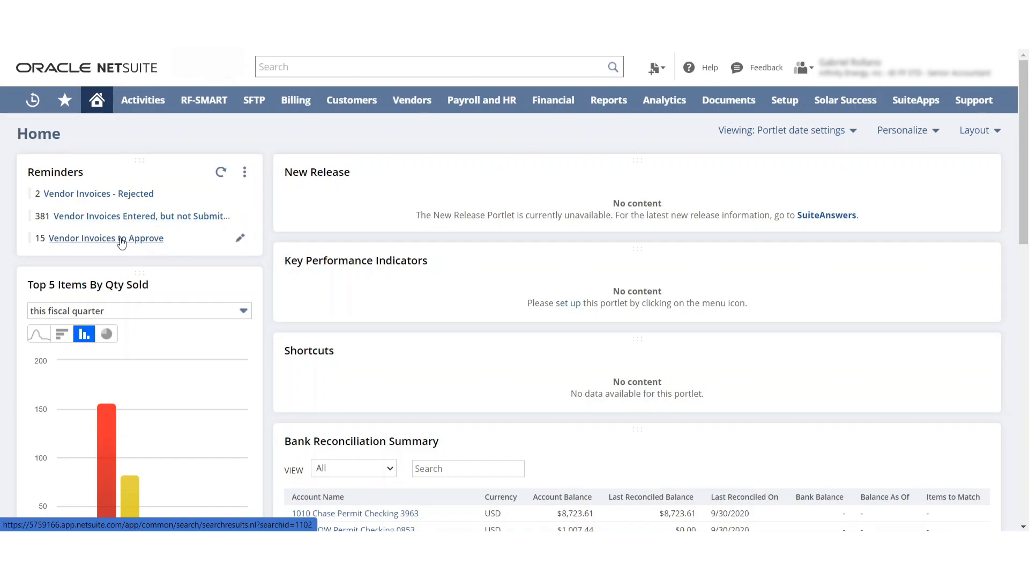
{"action": "left_click", "coordinate": [106, 238]}
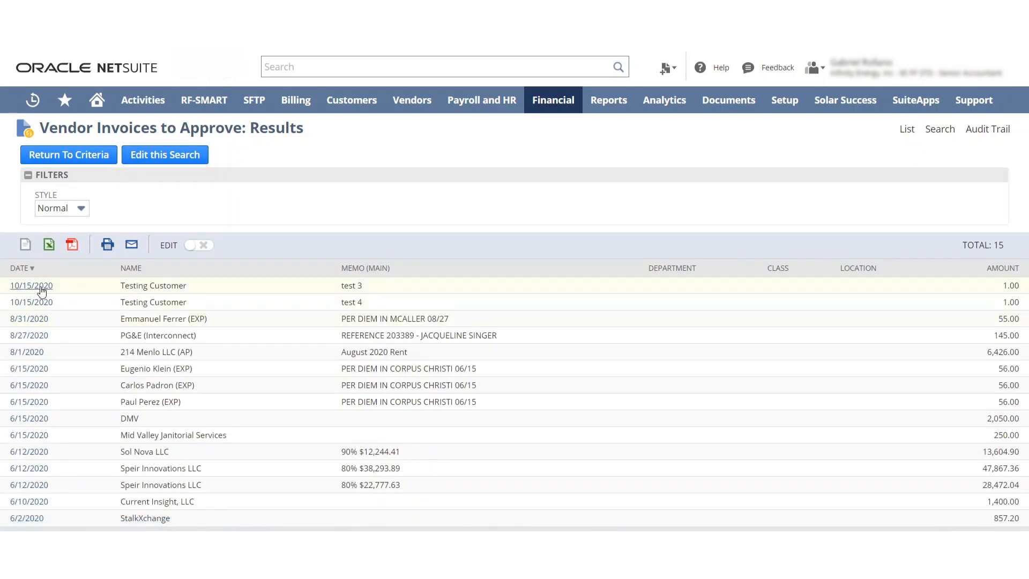
{"action": "left_click", "coordinate": [31, 285]}
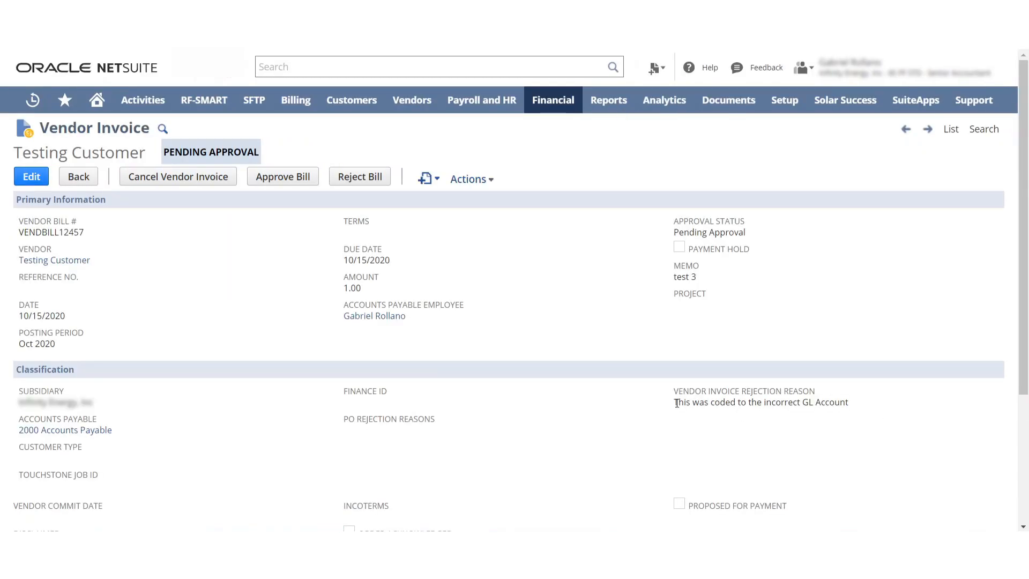
{"action": "mouse_move", "coordinate": [857, 413]}
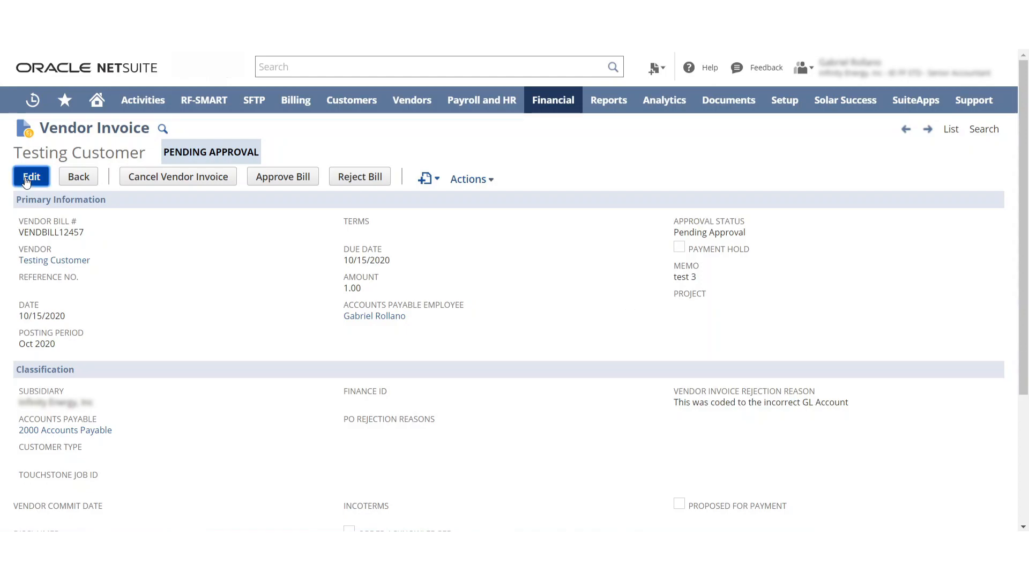
{"action": "left_click", "coordinate": [32, 177]}
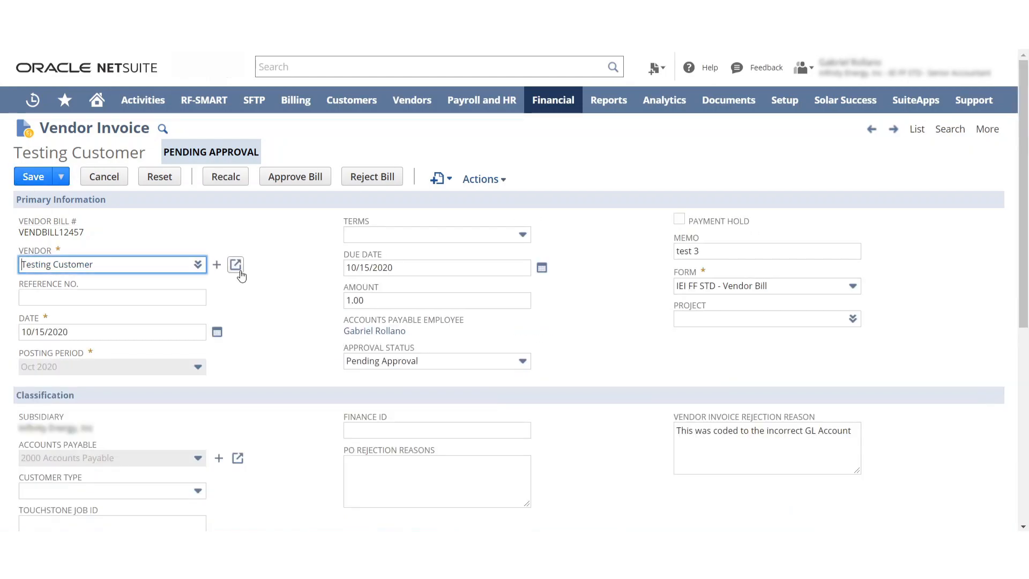
Replace the rejection reason with a note that the GL account should be Inventory Asset
{"action": "scroll", "scroll_direction": "down", "scroll_amount": 3}
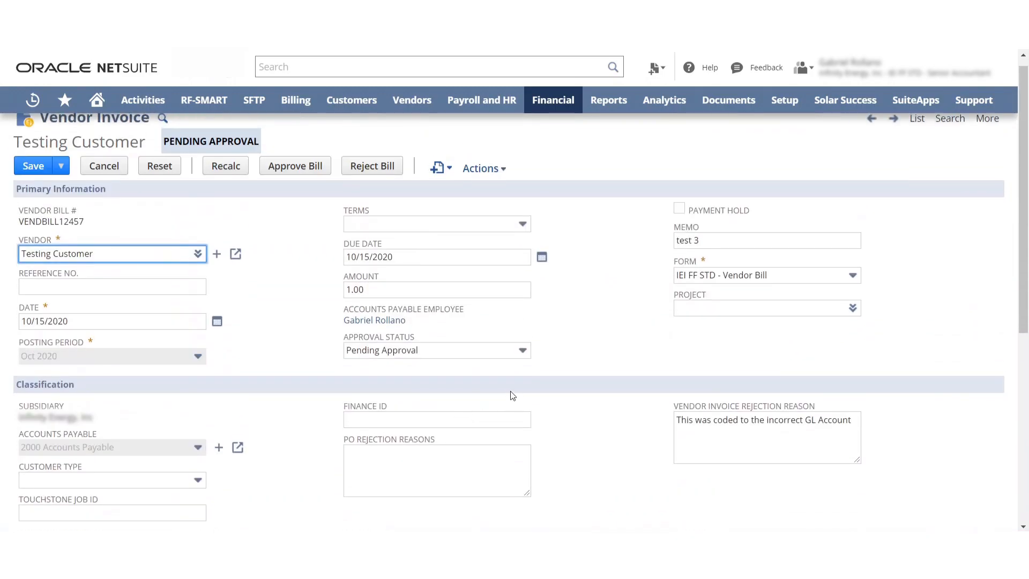
{"action": "triple_click", "coordinate": [763, 430]}
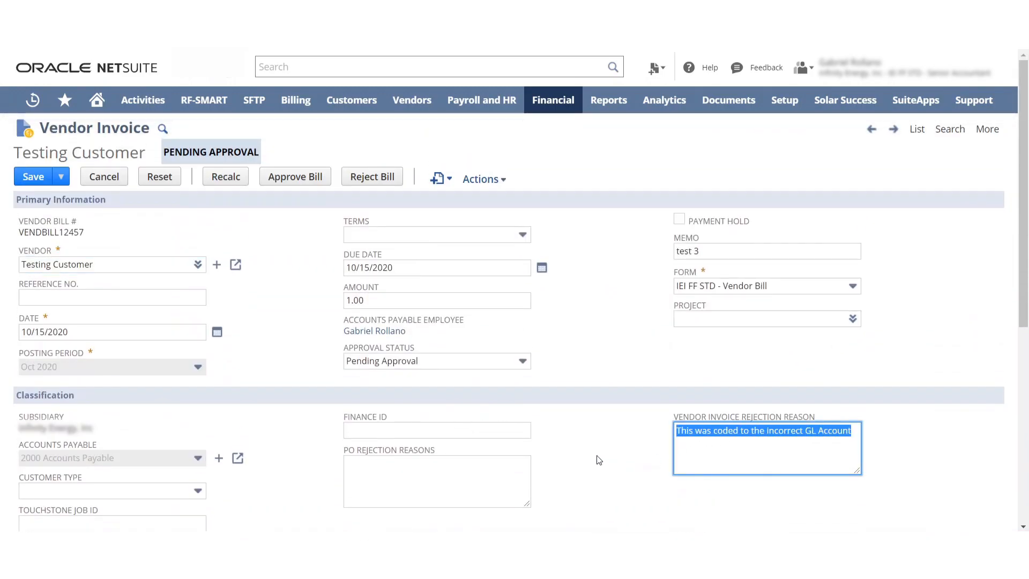
{"action": "key", "text": "Delete"}
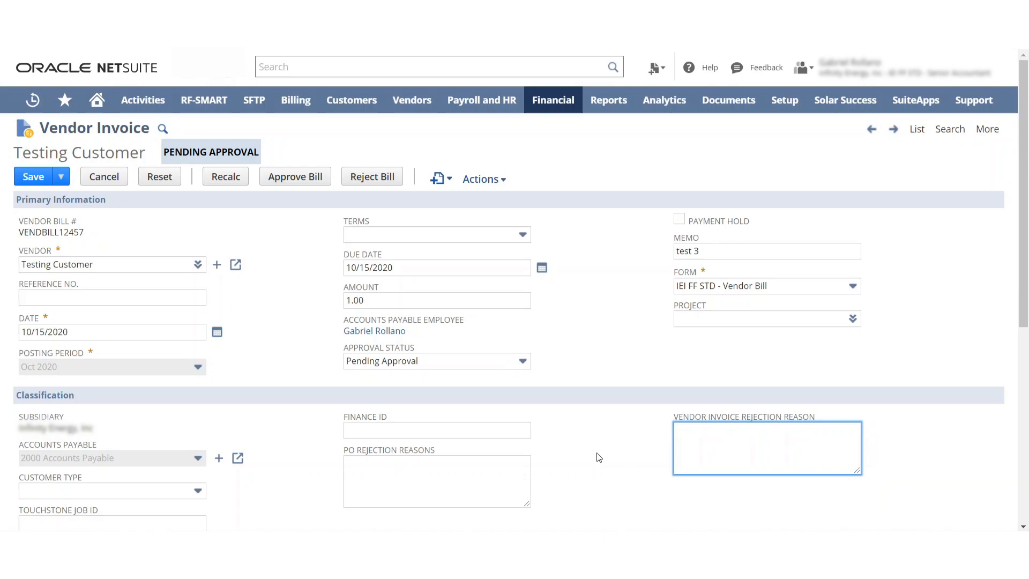
{"action": "type", "text": "This is incorrect GL A"}
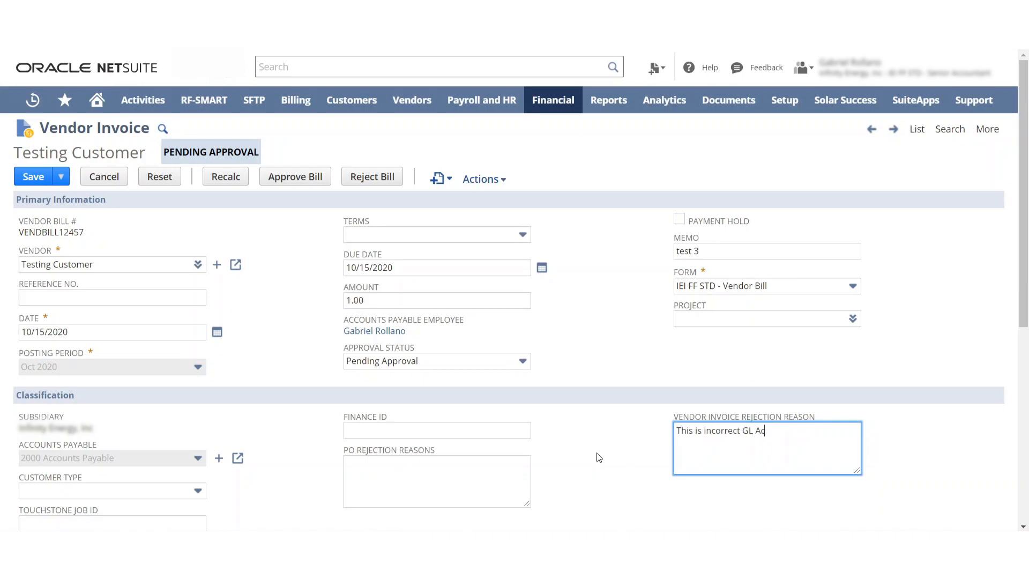
{"action": "type", "text": "count, pleae change to Inventory"}
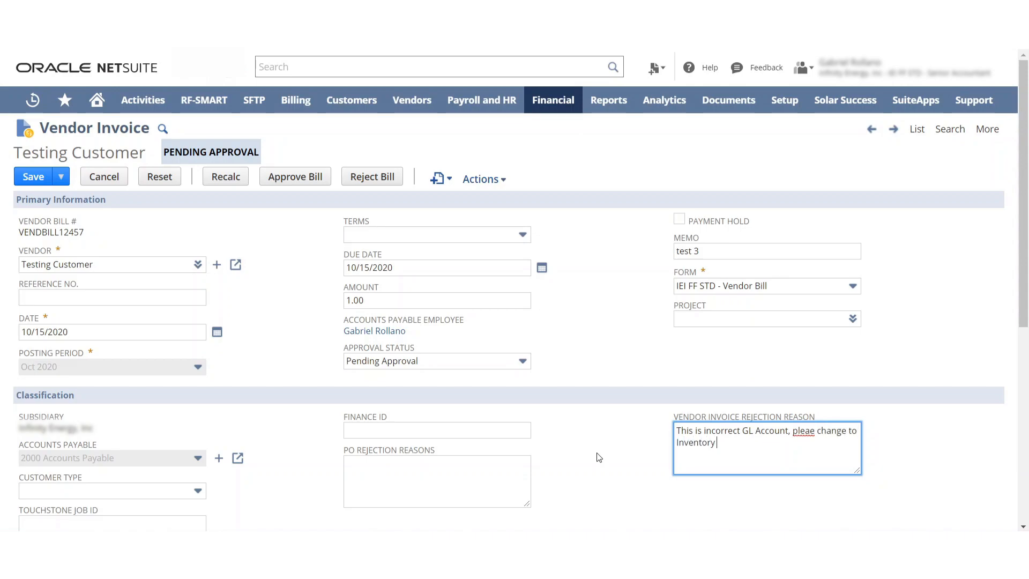
{"action": "type", "text": "Asset"}
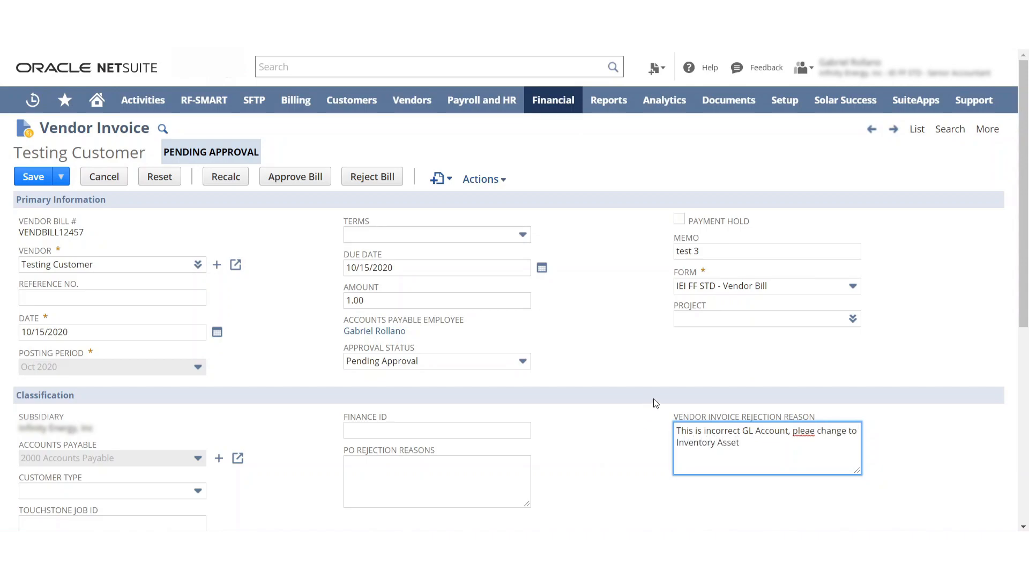
{"action": "scroll", "scroll_direction": "down", "scroll_amount": 3}
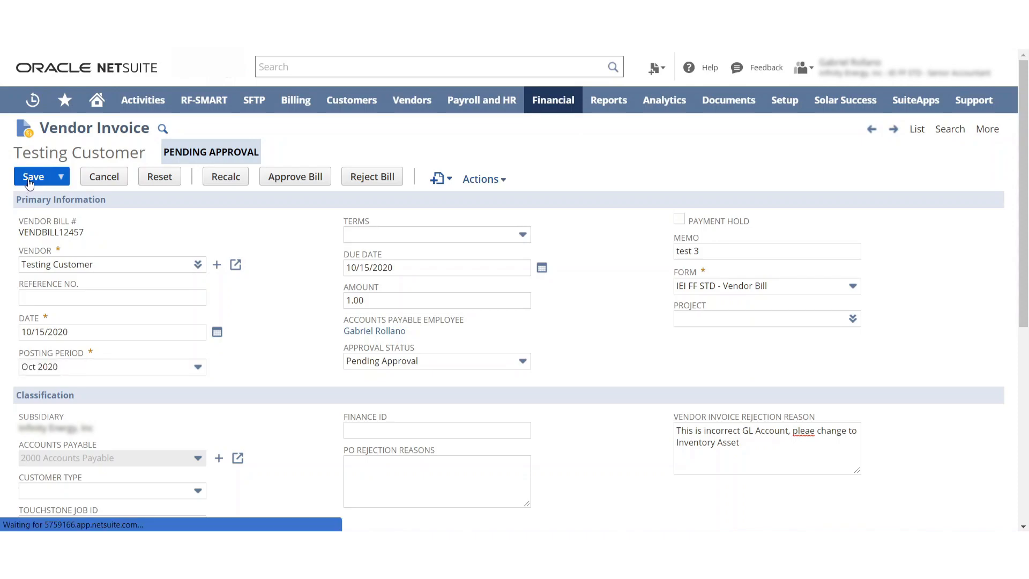
Save the reason, reject the test 3 invoice, and open the Rejected Vendor Invoice email in Gmail
{"action": "left_click", "coordinate": [29, 176]}
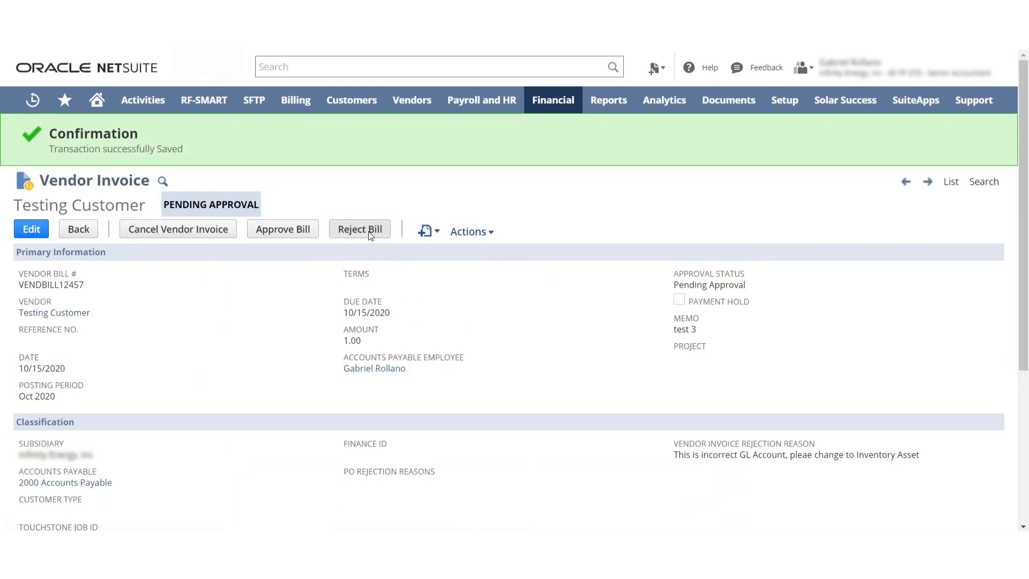
{"action": "left_click", "coordinate": [359, 229]}
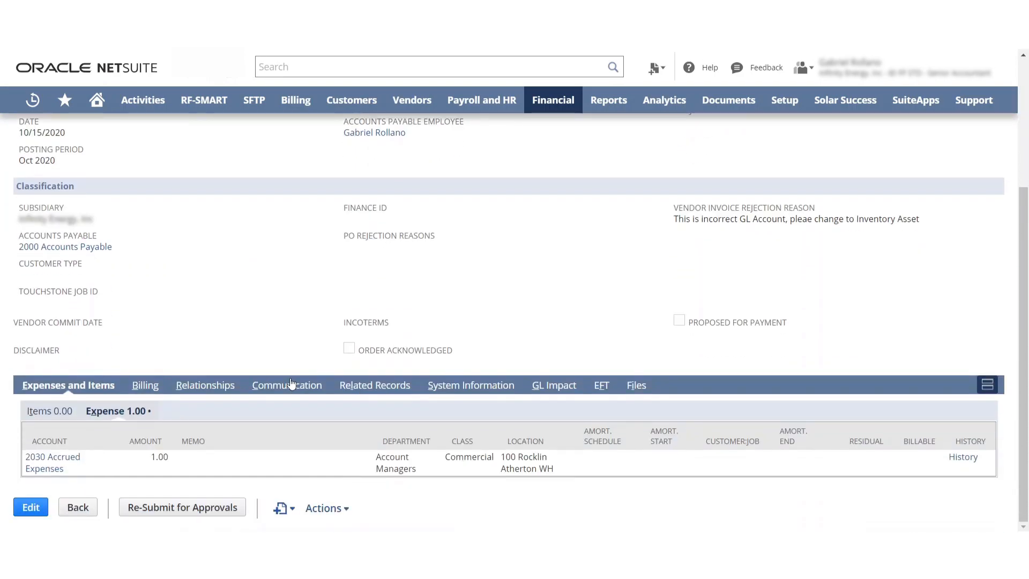
{"action": "left_click", "coordinate": [287, 384]}
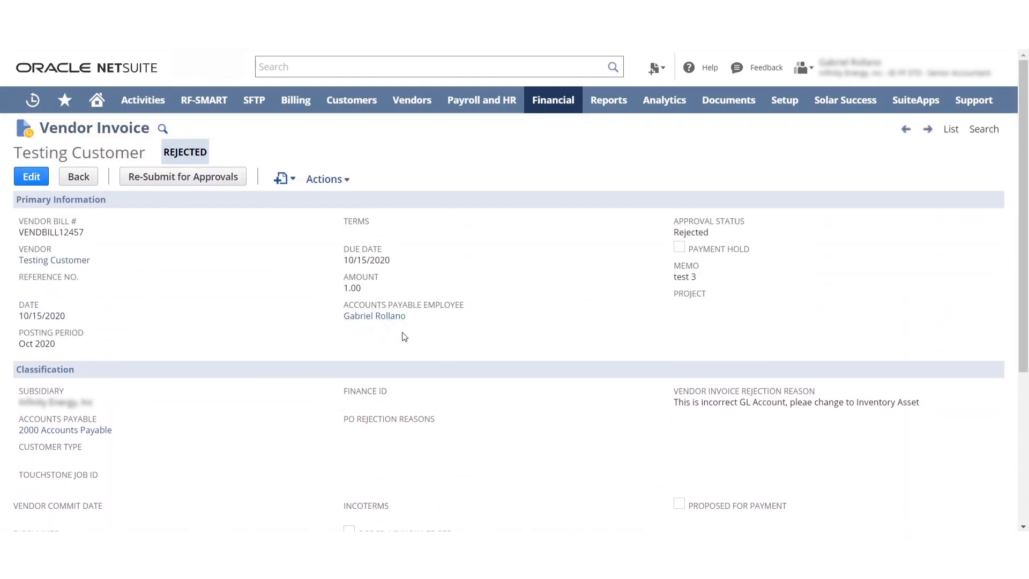
{"action": "mouse_move", "coordinate": [334, 328]}
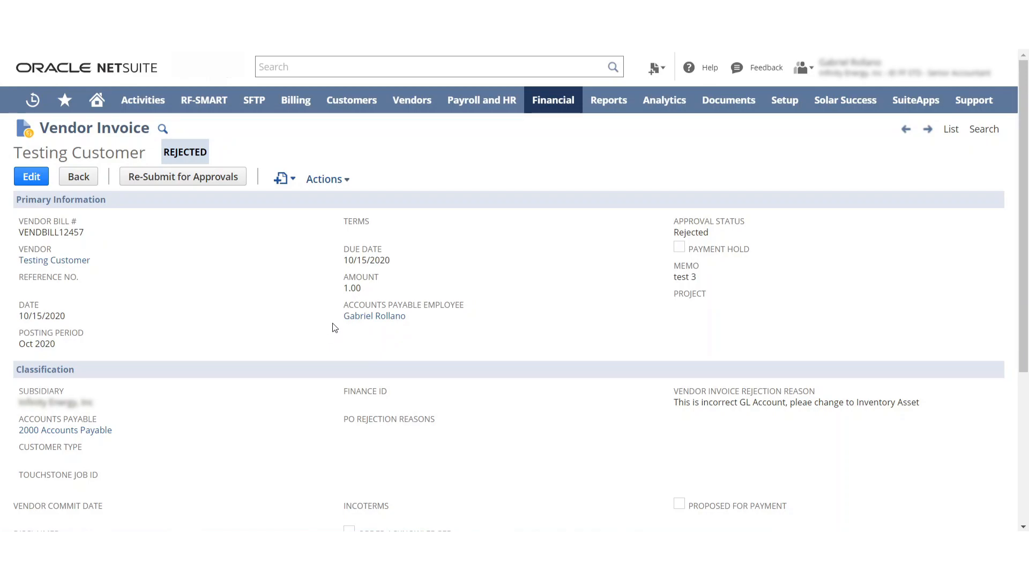
{"action": "scroll", "scroll_direction": "down", "scroll_amount": 3}
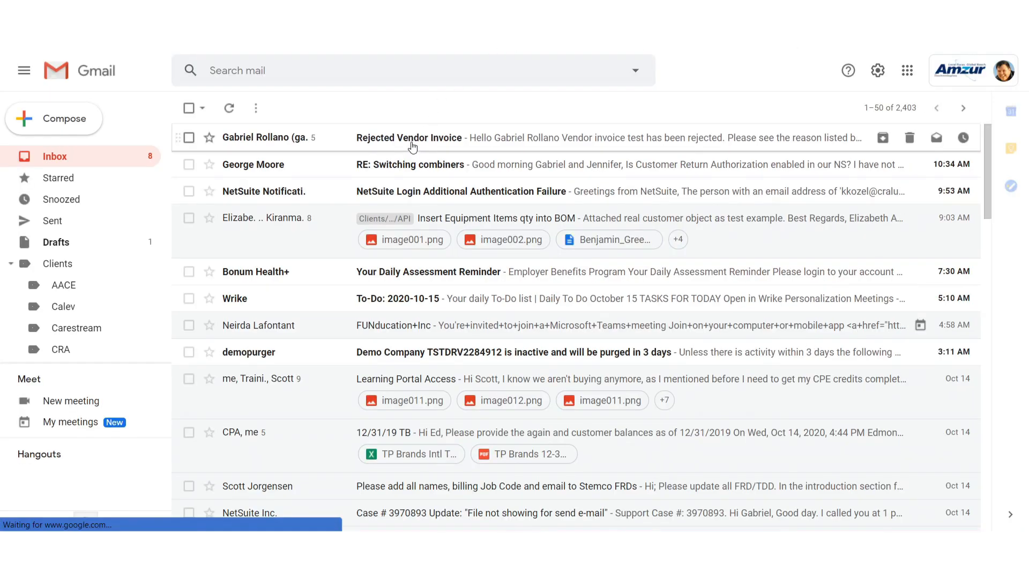
{"action": "left_click", "coordinate": [409, 138]}
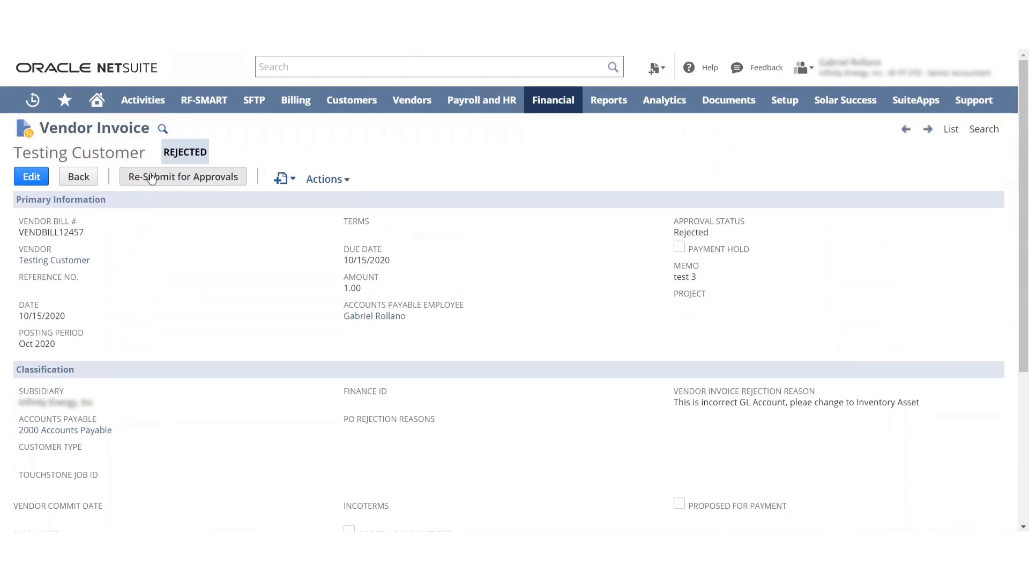
{"action": "mouse_move", "coordinate": [64, 100]}
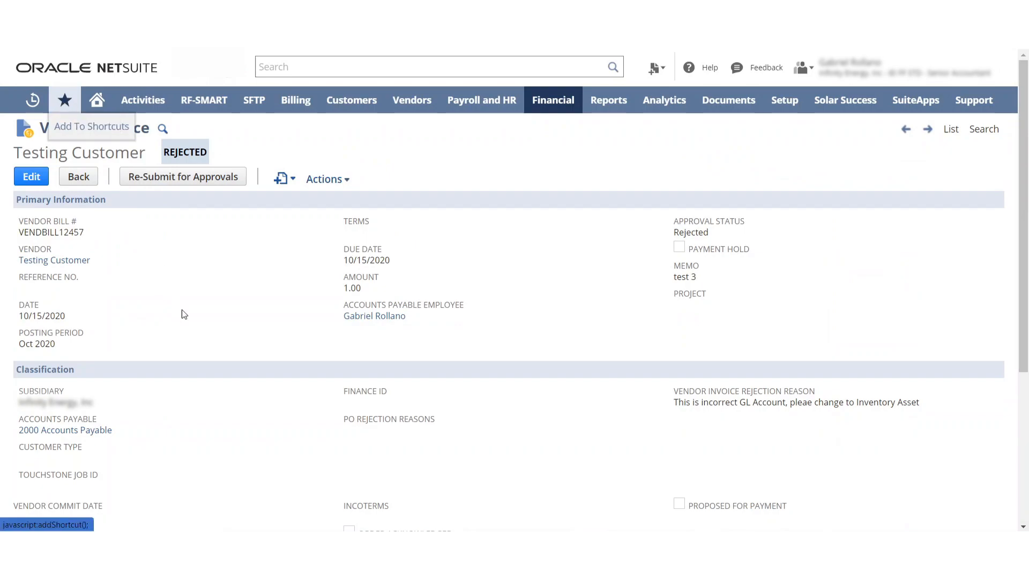
Return to the Vendor Invoices to Approve list from the Home dashboard's Reminders
{"action": "left_click", "coordinate": [183, 175]}
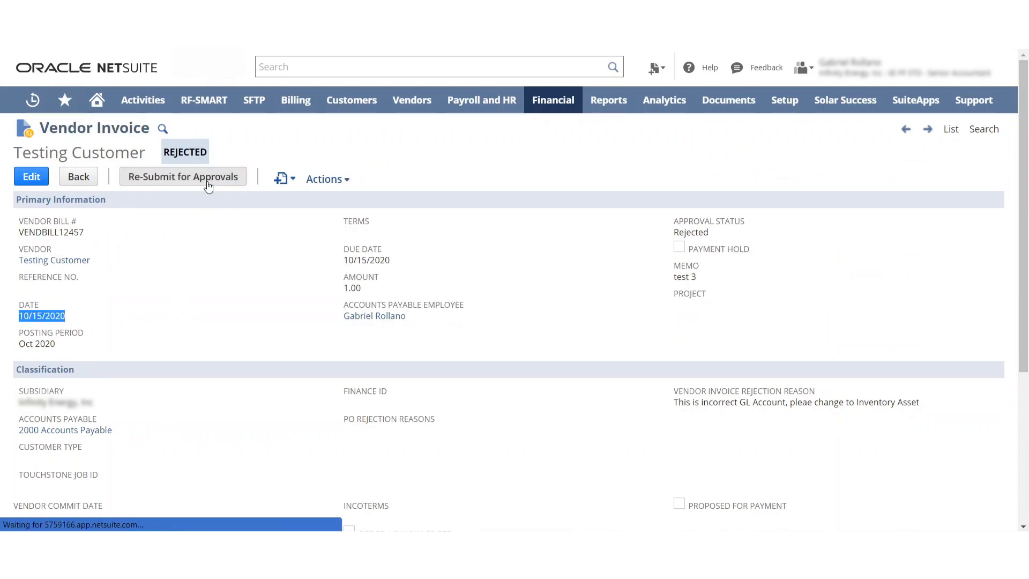
{"action": "left_click", "coordinate": [97, 99]}
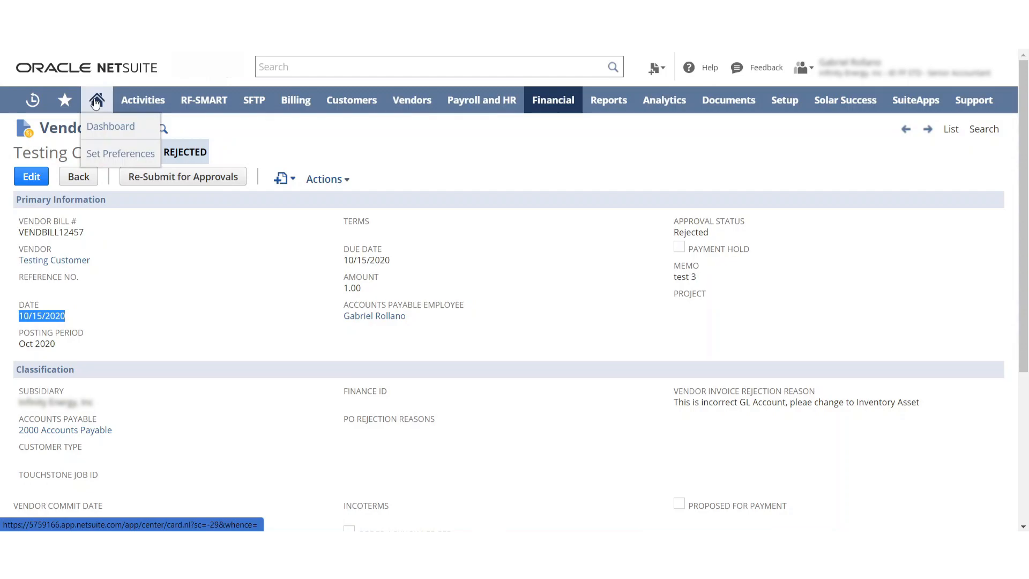
{"action": "left_click", "coordinate": [110, 126]}
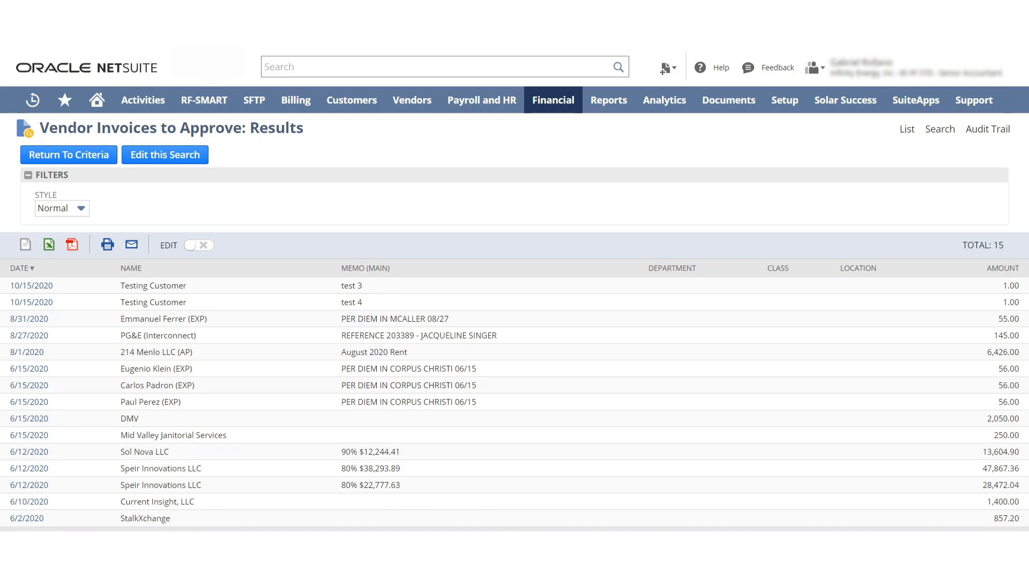
{"action": "left_click", "coordinate": [97, 100]}
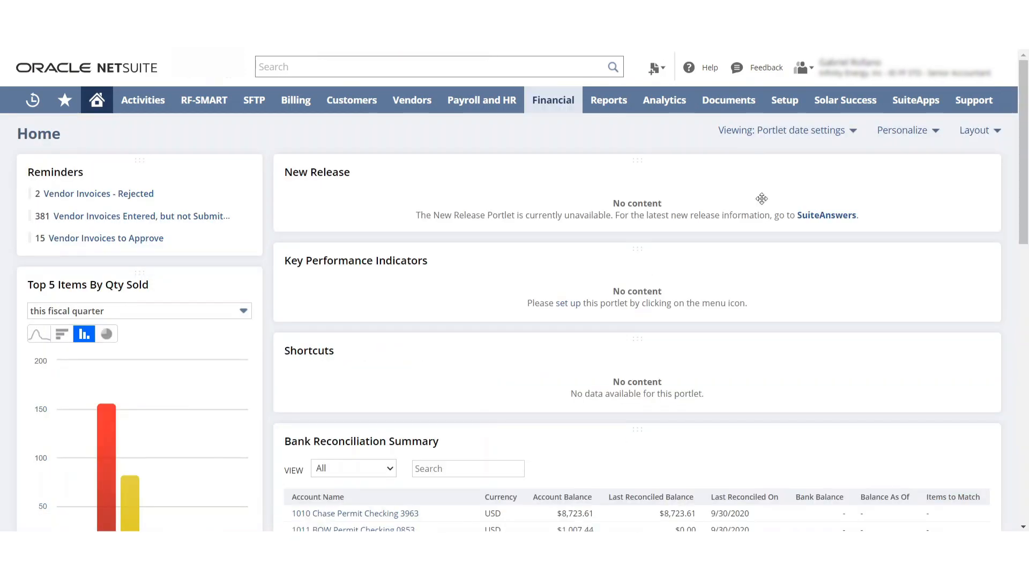
{"action": "left_click", "coordinate": [220, 171]}
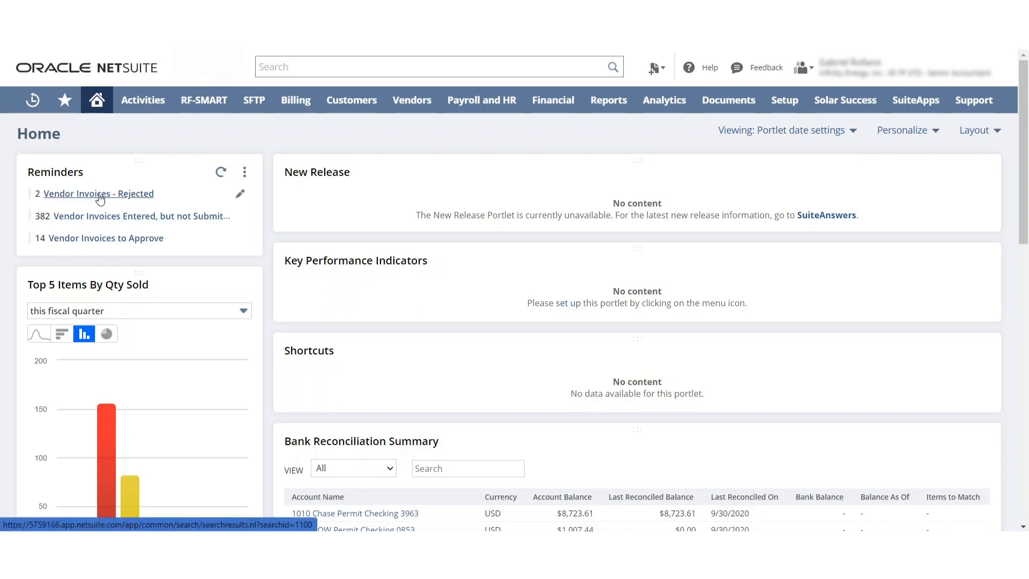
{"action": "left_click", "coordinate": [99, 193]}
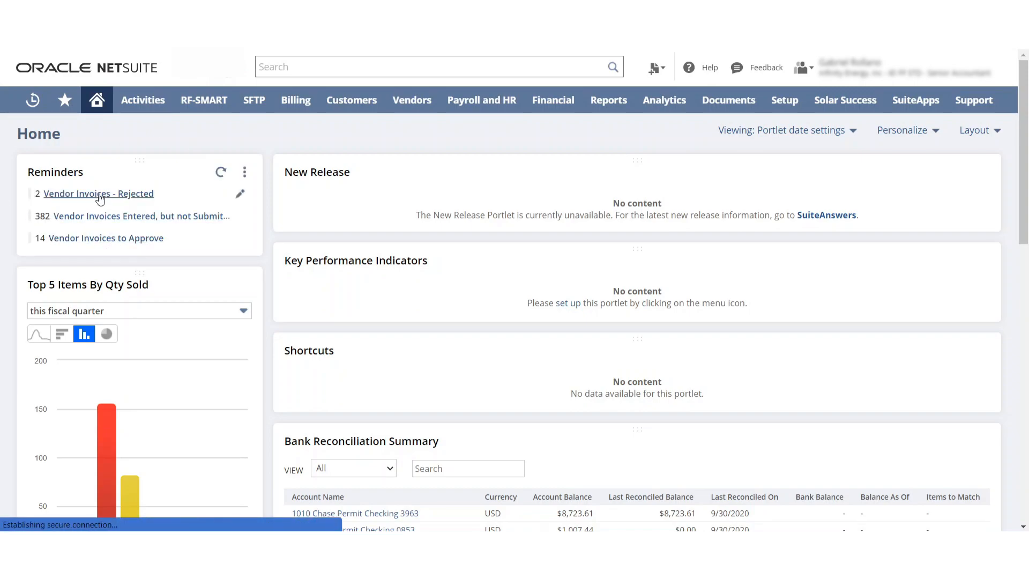
{"action": "left_click", "coordinate": [99, 194]}
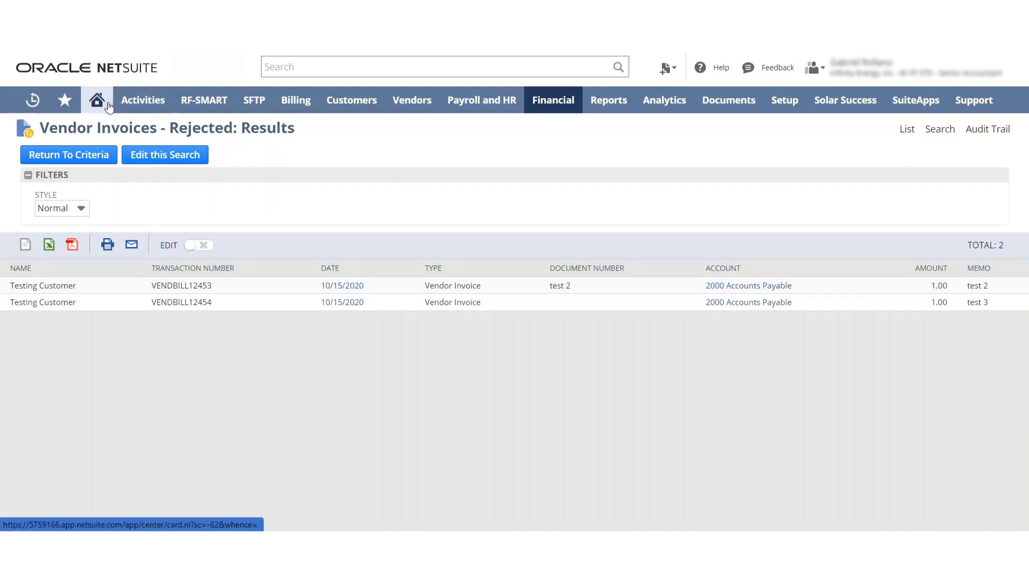
{"action": "left_click", "coordinate": [97, 100]}
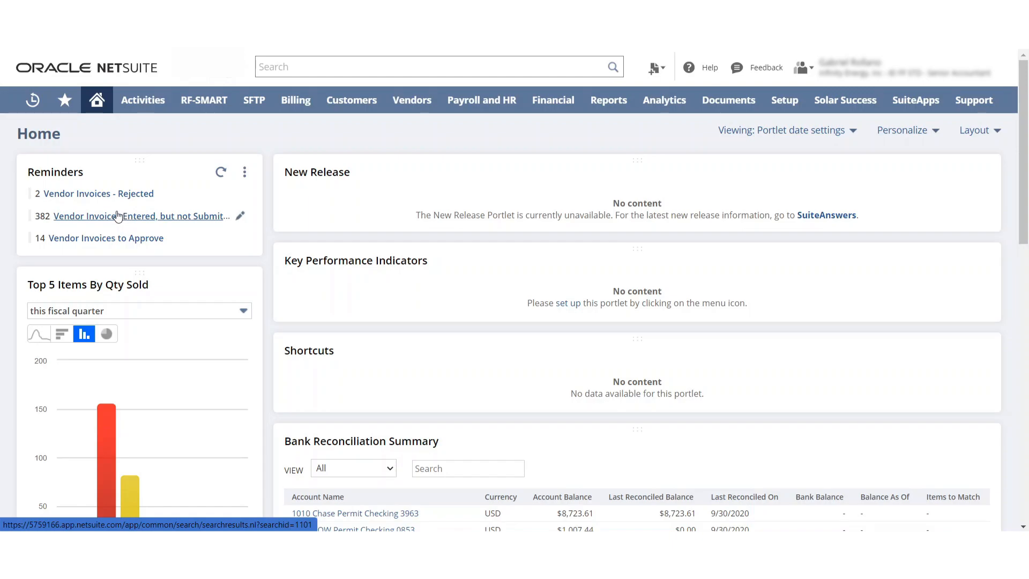
{"action": "mouse_move", "coordinate": [119, 220]}
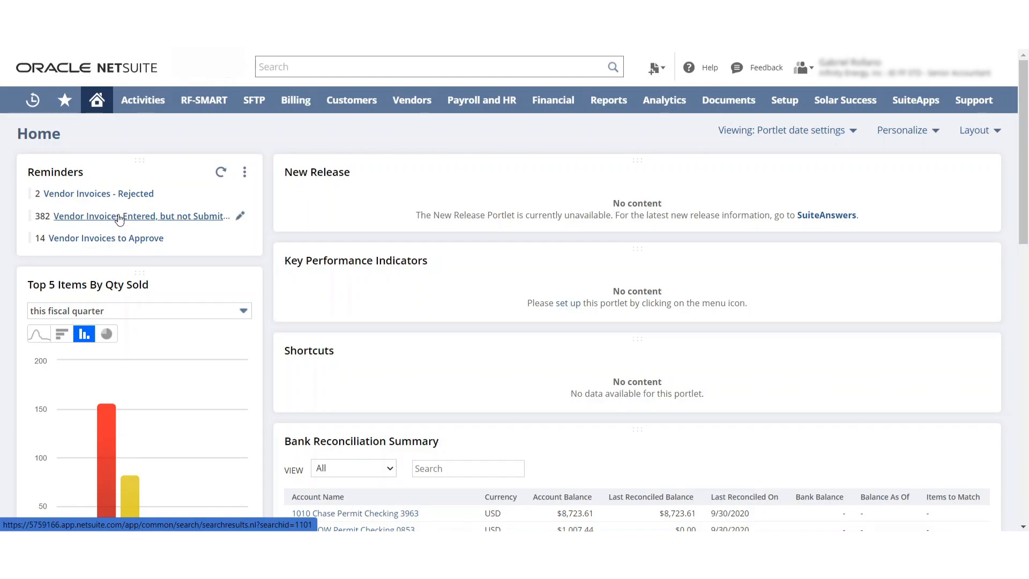
Approve the pending test 4 vendor invoice so its status becomes Open, then show the roles list
{"action": "left_click", "coordinate": [134, 216]}
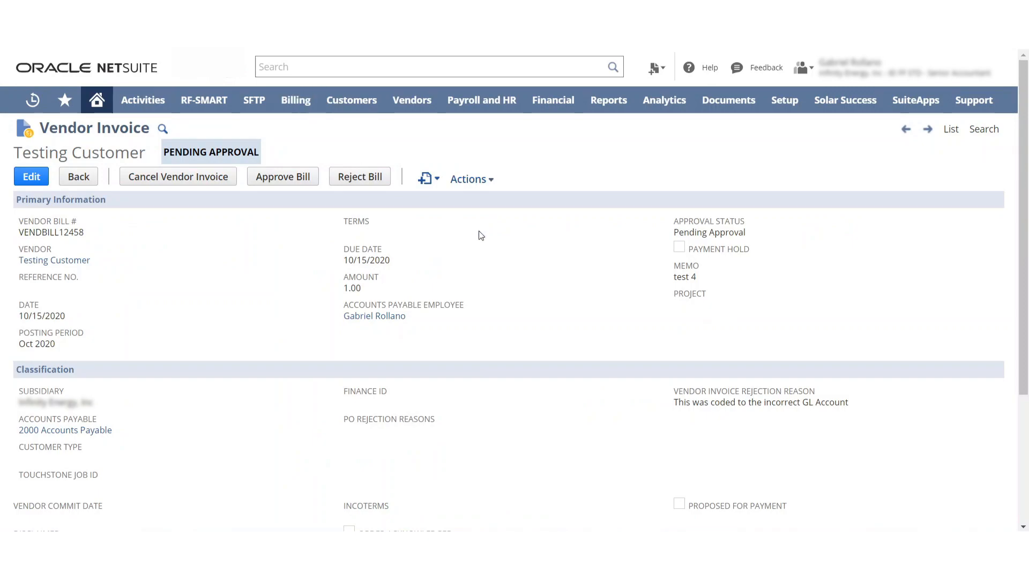
{"action": "left_click", "coordinate": [282, 177]}
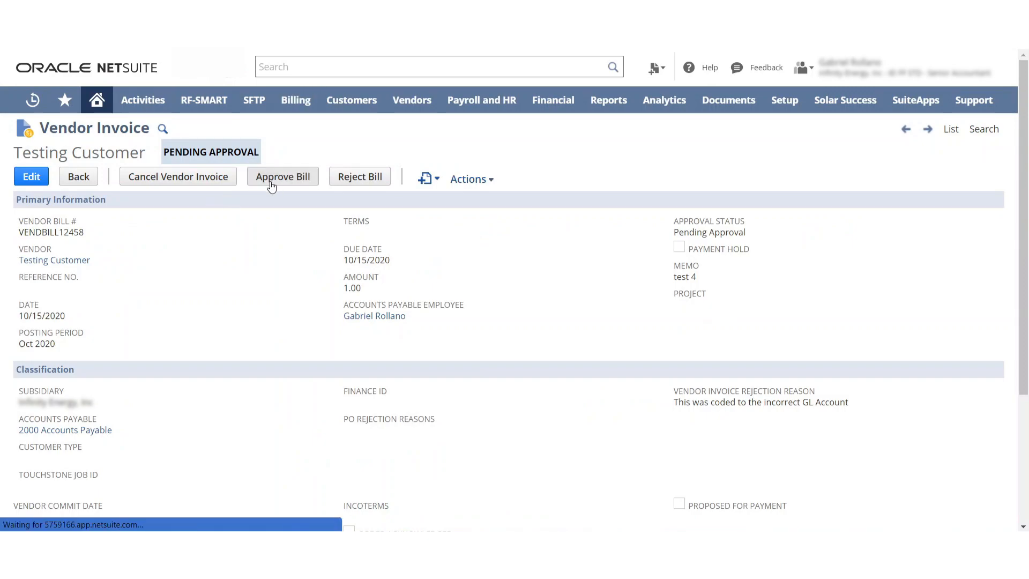
{"action": "left_click", "coordinate": [282, 176]}
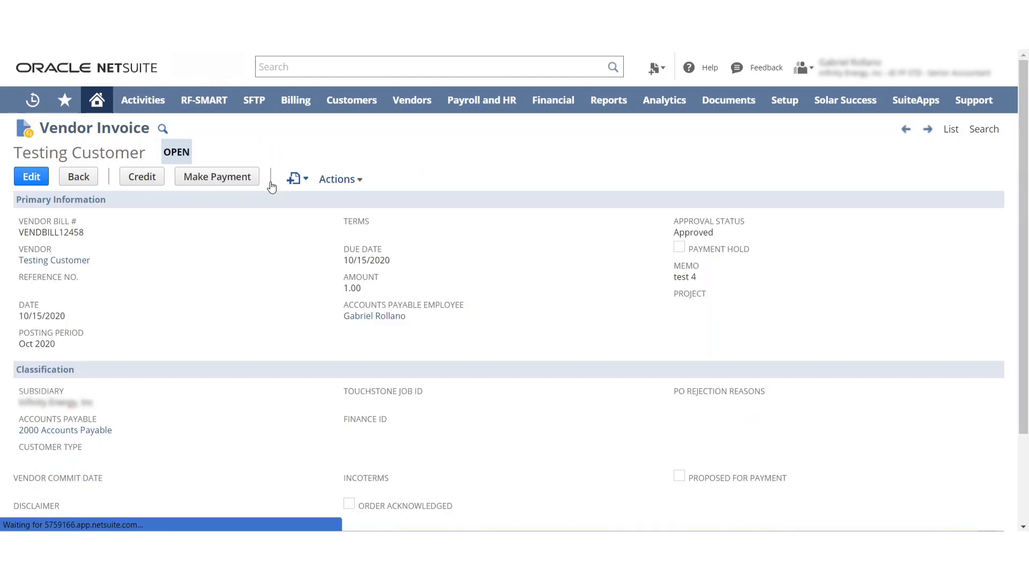
{"action": "mouse_move", "coordinate": [244, 323]}
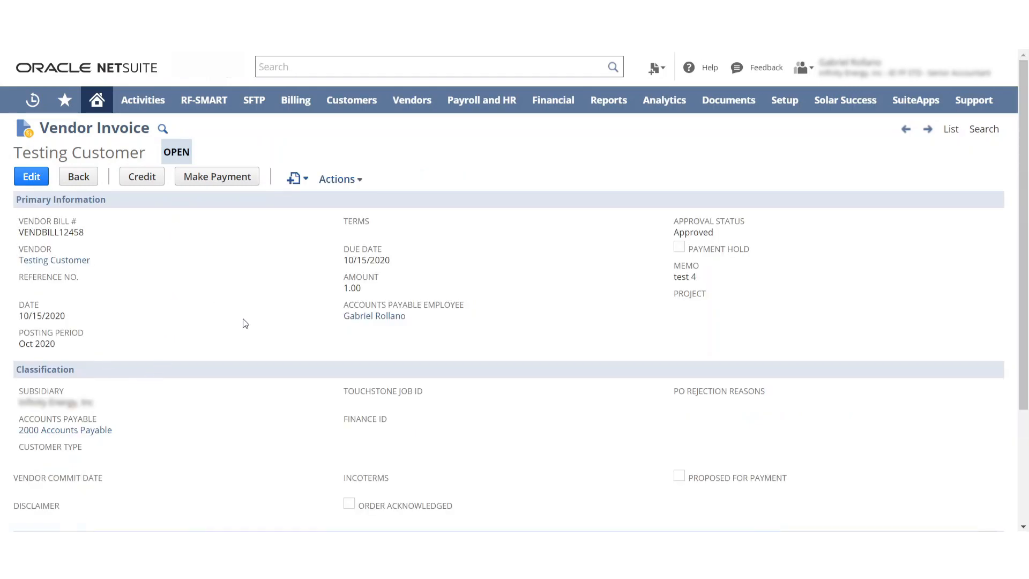
{"action": "mouse_move", "coordinate": [270, 374]}
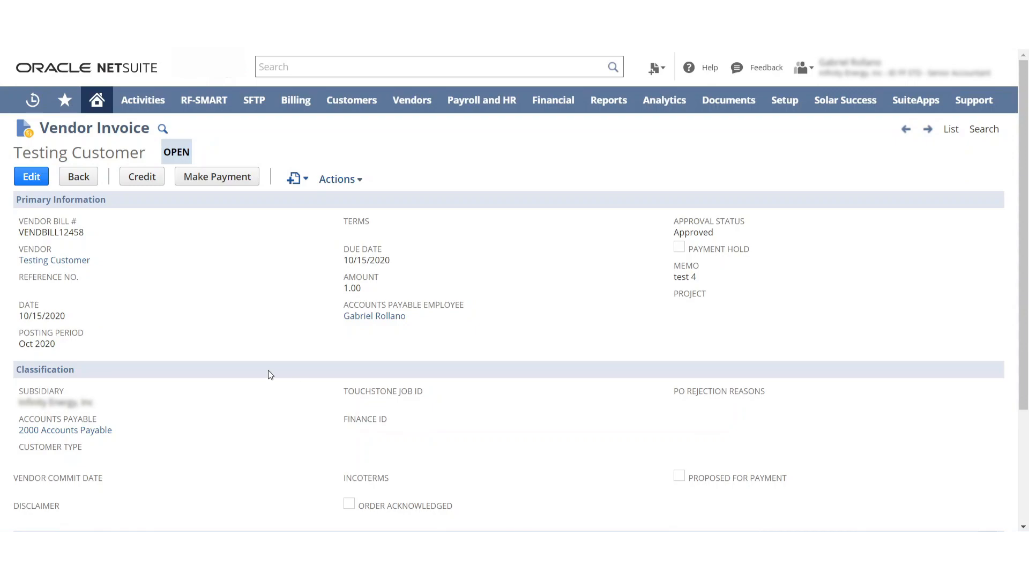
{"action": "left_click", "coordinate": [802, 67]}
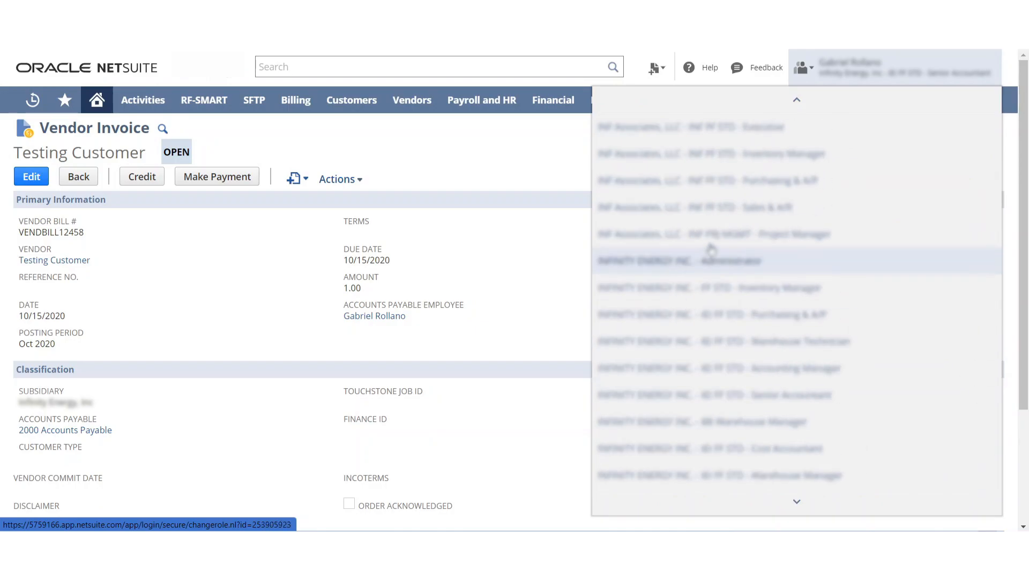
Switch to the Administrator role and confirm the role change
{"action": "left_click", "coordinate": [716, 260]}
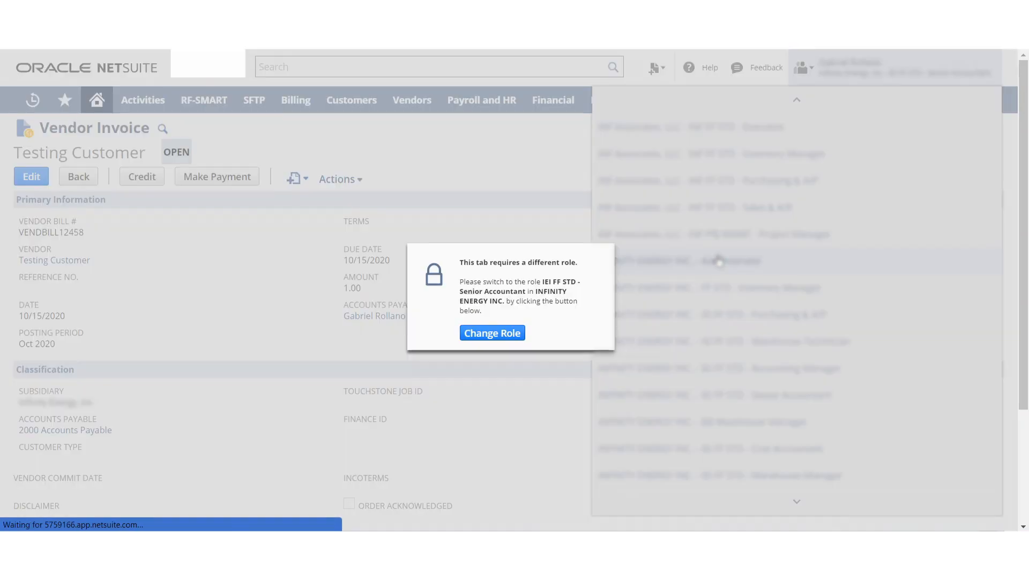
{"action": "left_click", "coordinate": [492, 333]}
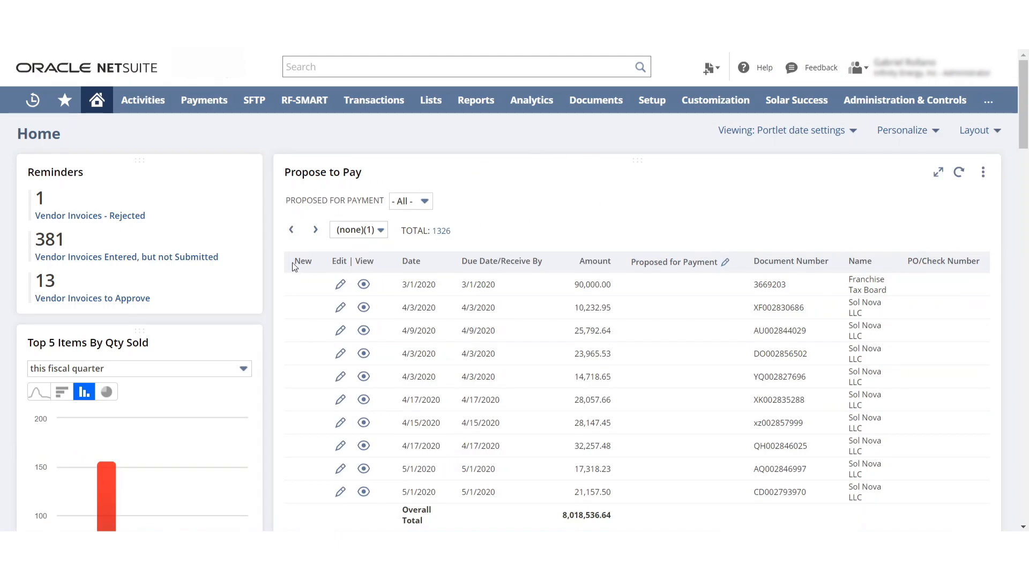
{"action": "mouse_move", "coordinate": [484, 236]}
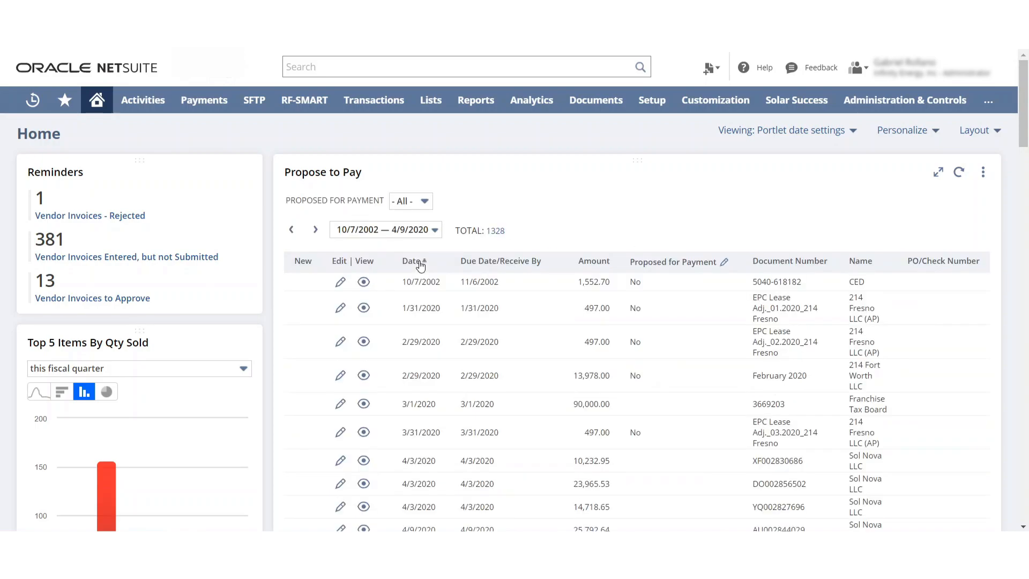
{"action": "mouse_move", "coordinate": [431, 263]}
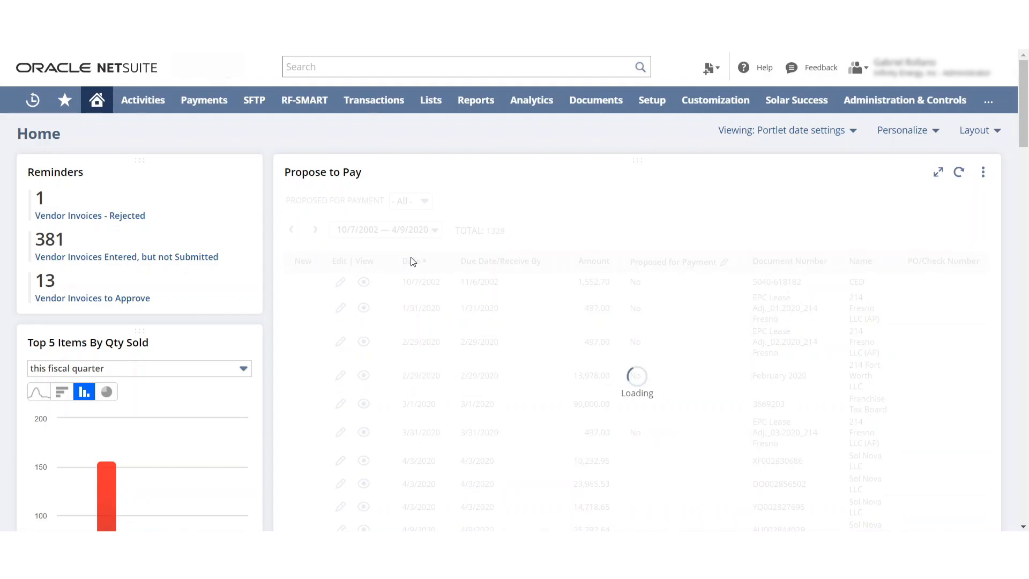
{"action": "mouse_move", "coordinate": [444, 255]}
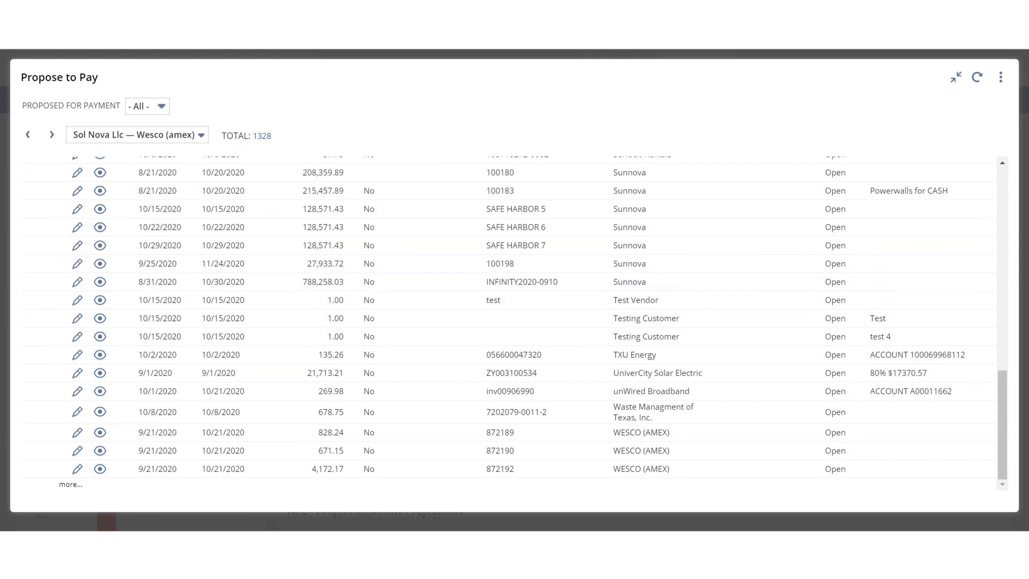
{"action": "mouse_move", "coordinate": [955, 77]}
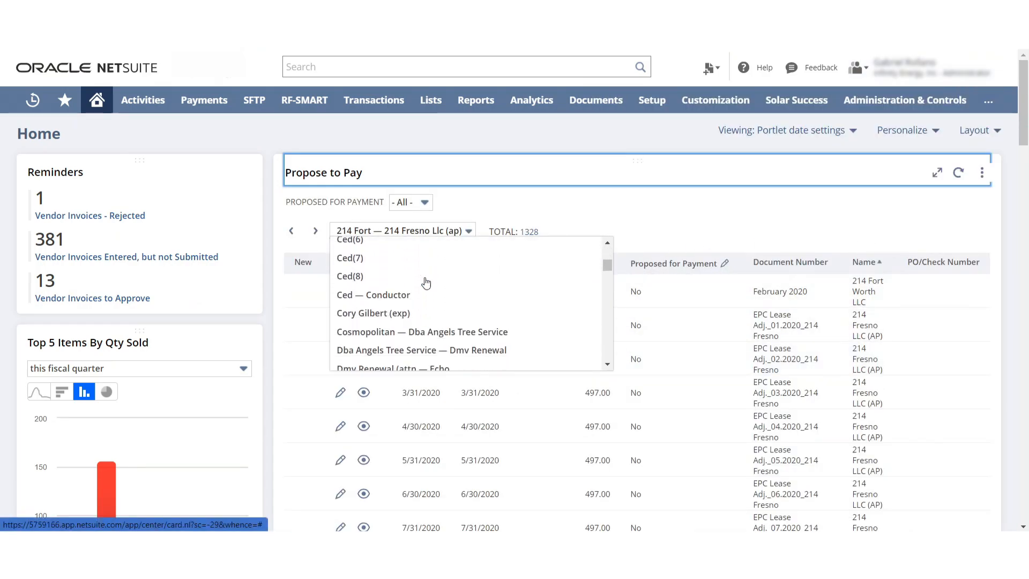
Go to the 'Test — Wesco (amex)' page of the Propose to Pay portlet
{"action": "scroll", "scroll_direction": "down", "scroll_amount": 3}
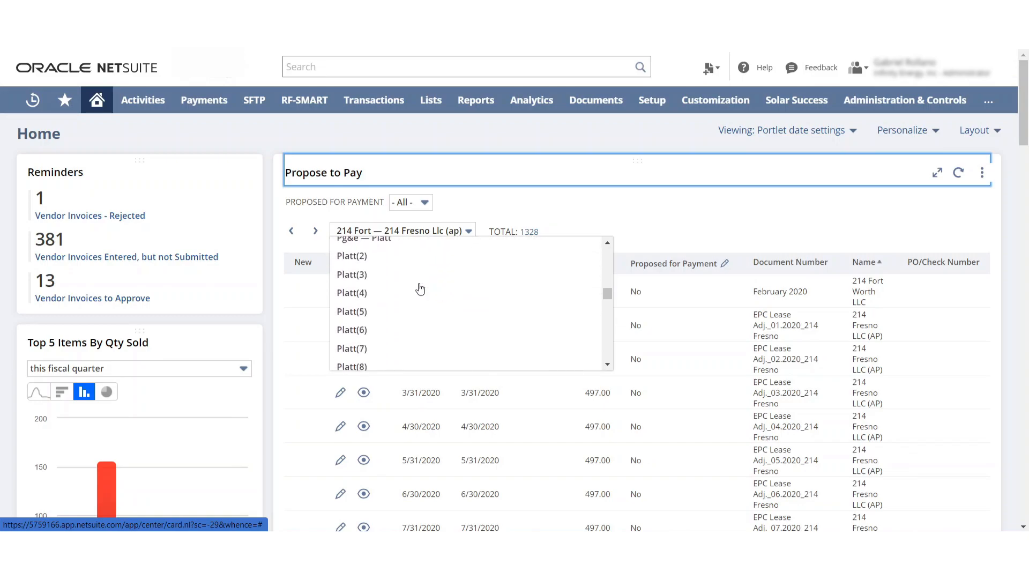
{"action": "scroll", "scroll_direction": "down", "scroll_amount": 3}
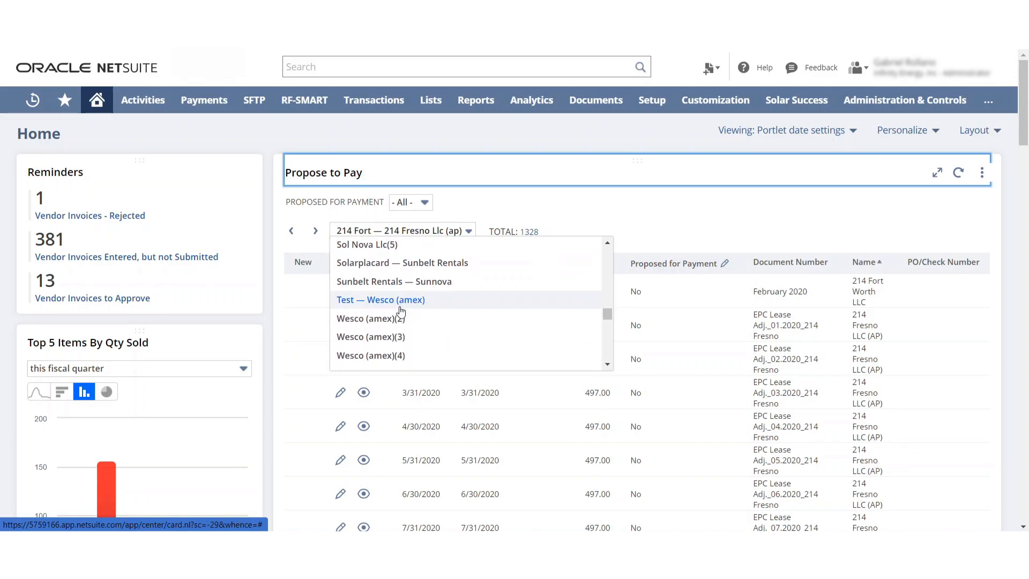
{"action": "left_click", "coordinate": [380, 299]}
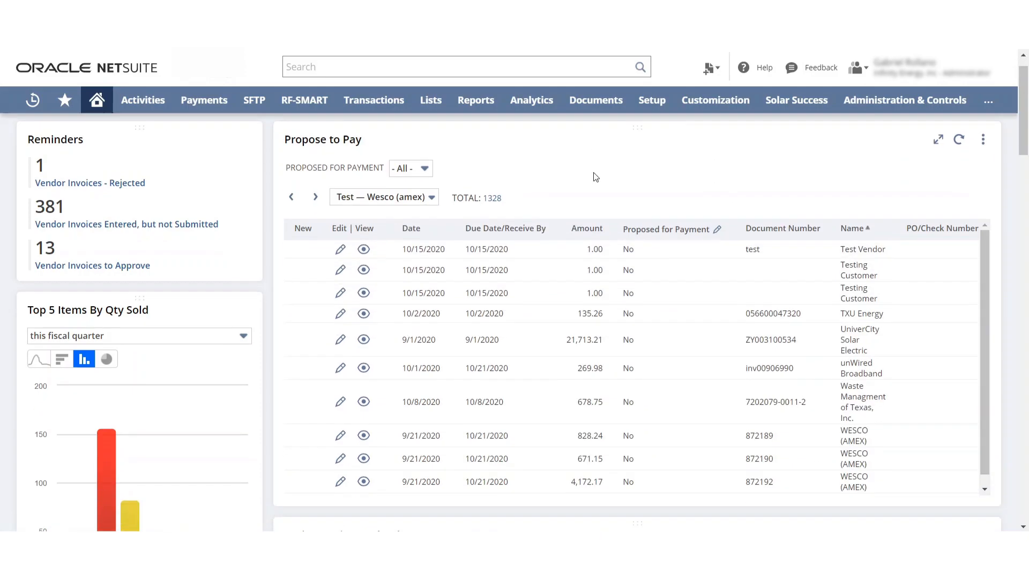
Mark both Testing Customer invoices Proposed for Payment and change the Proposed for Payment filter
{"action": "scroll", "scroll_direction": "down", "scroll_amount": 3}
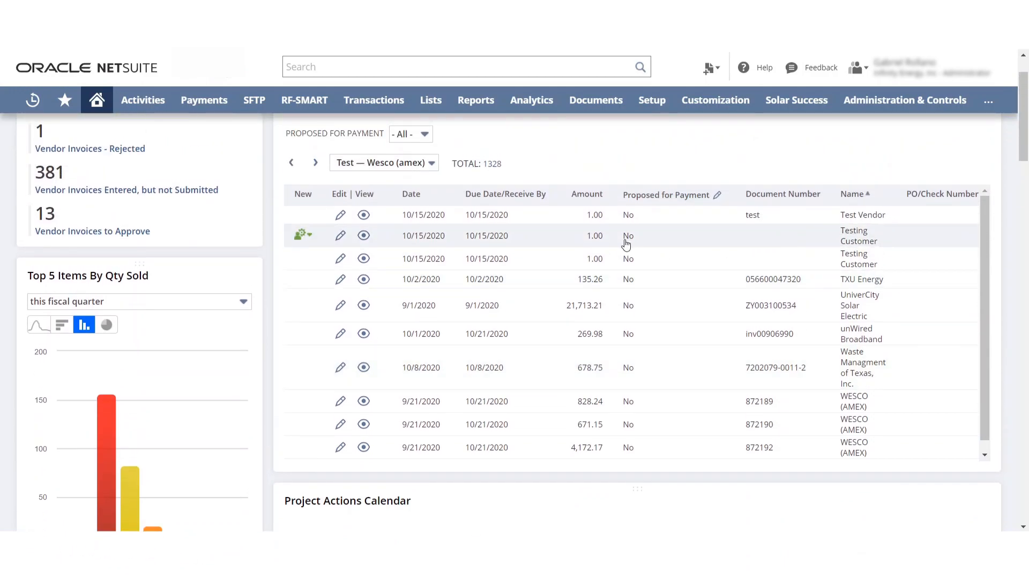
{"action": "mouse_move", "coordinate": [632, 243]}
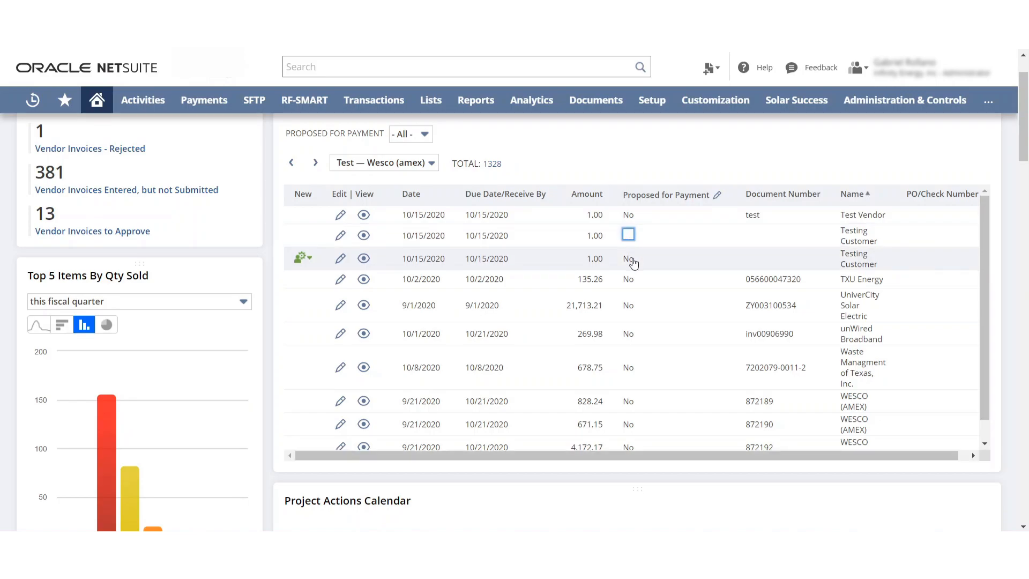
{"action": "left_click", "coordinate": [627, 234]}
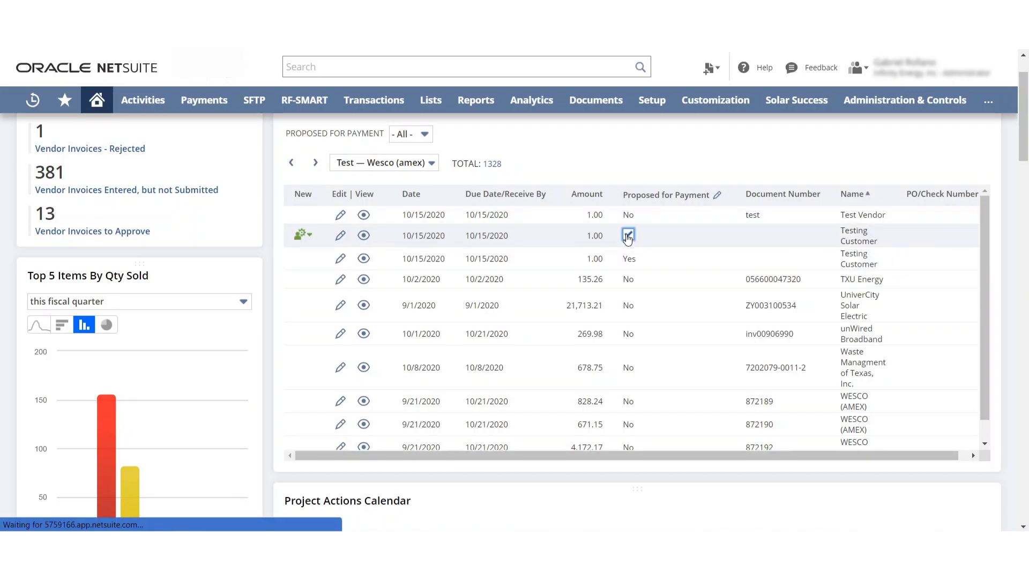
{"action": "left_click", "coordinate": [627, 236]}
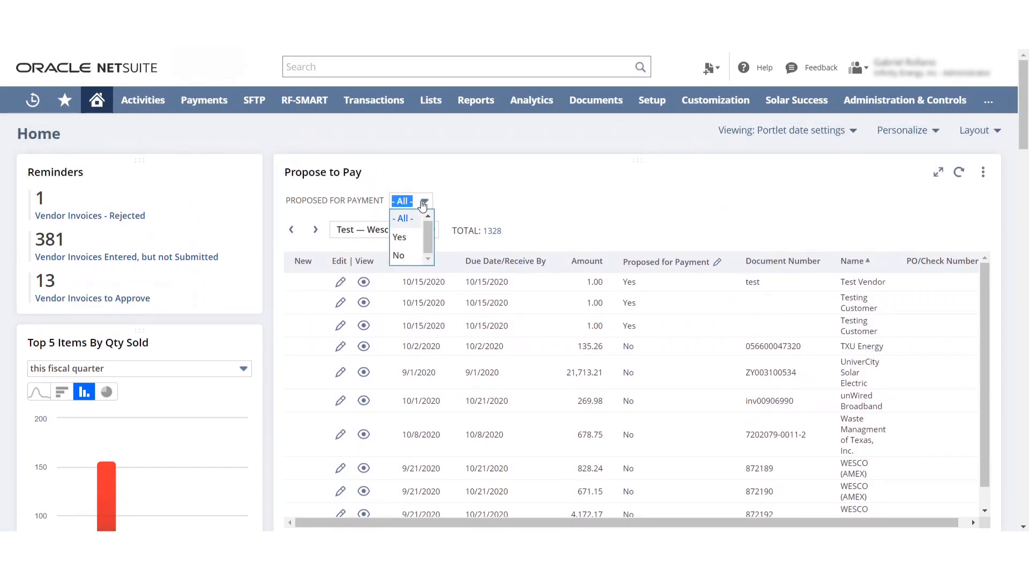
{"action": "left_click", "coordinate": [398, 237]}
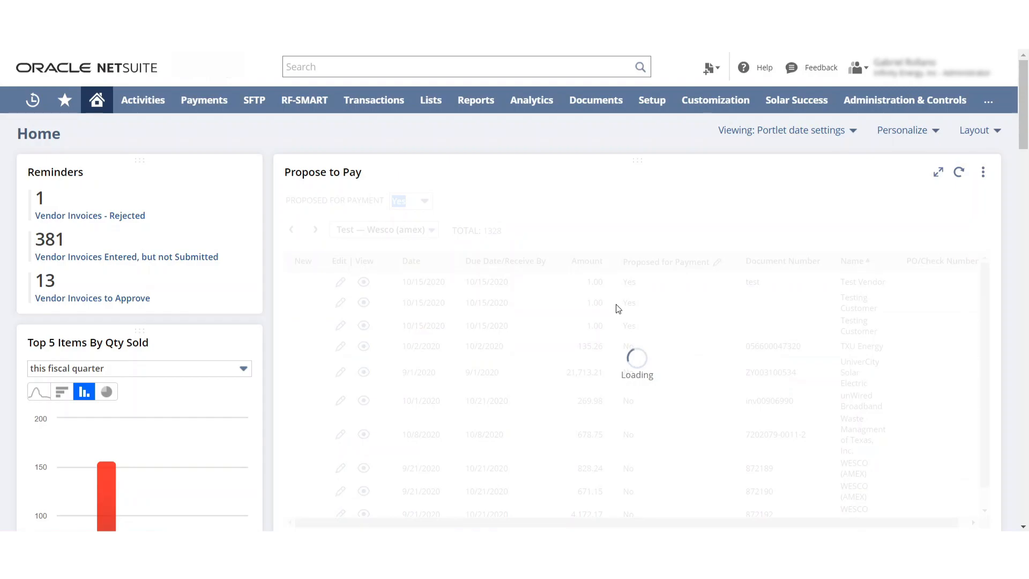